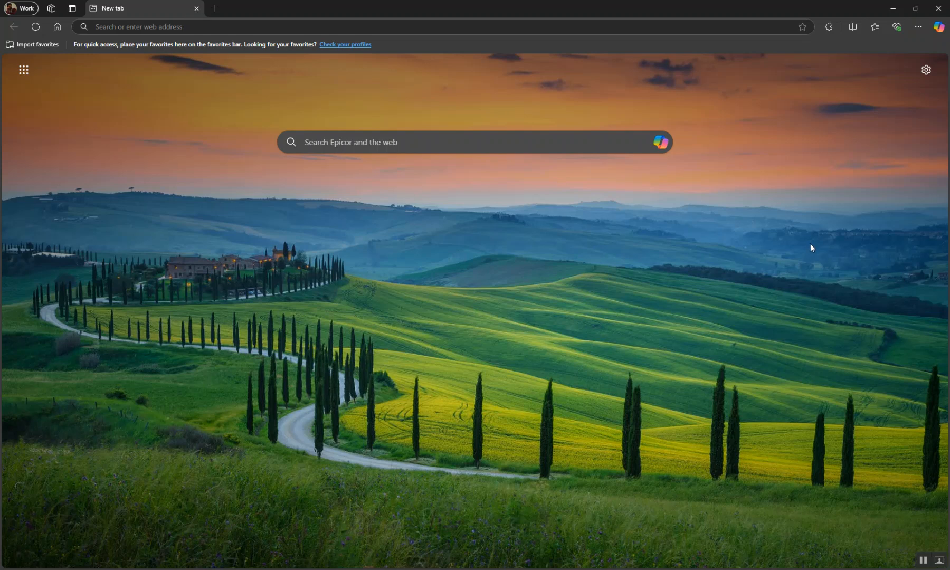
{"action": "mouse_move", "coordinate": [756, 280]}
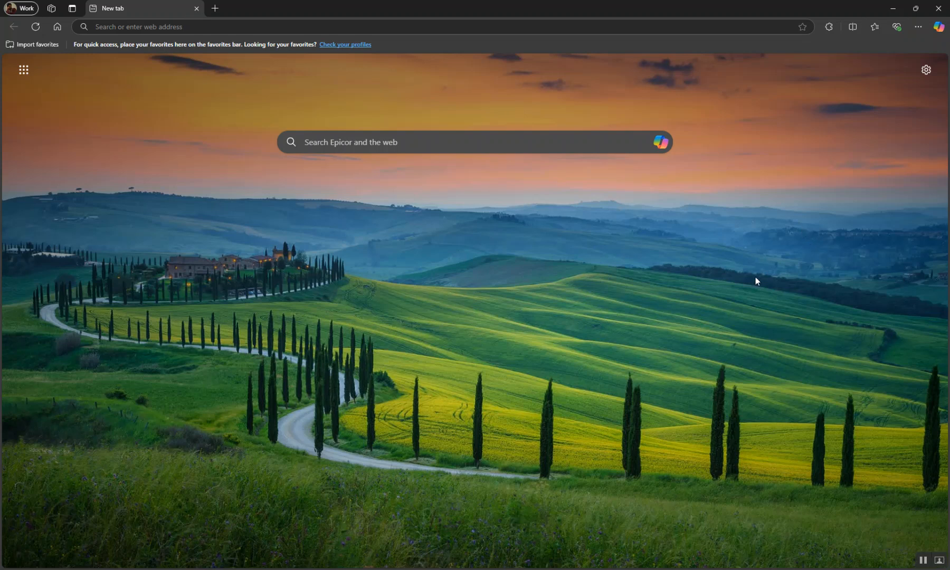
{"action": "mouse_move", "coordinate": [296, 236]}
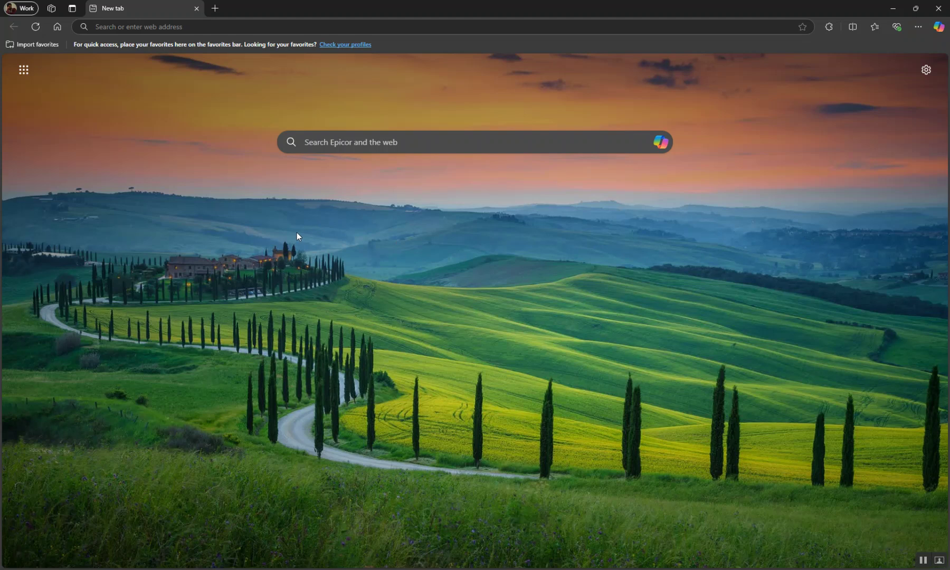
{"action": "mouse_move", "coordinate": [848, 97]}
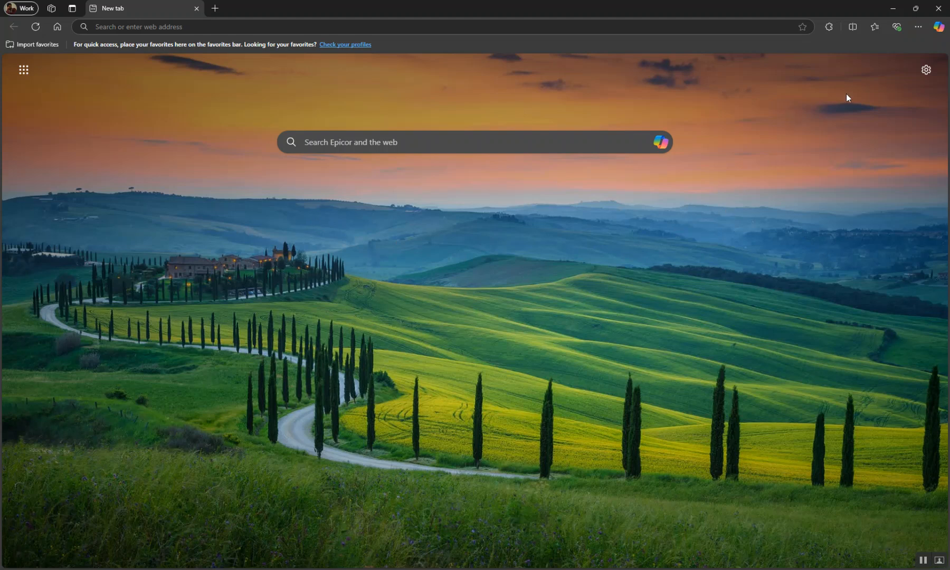
{"action": "mouse_move", "coordinate": [918, 27]}
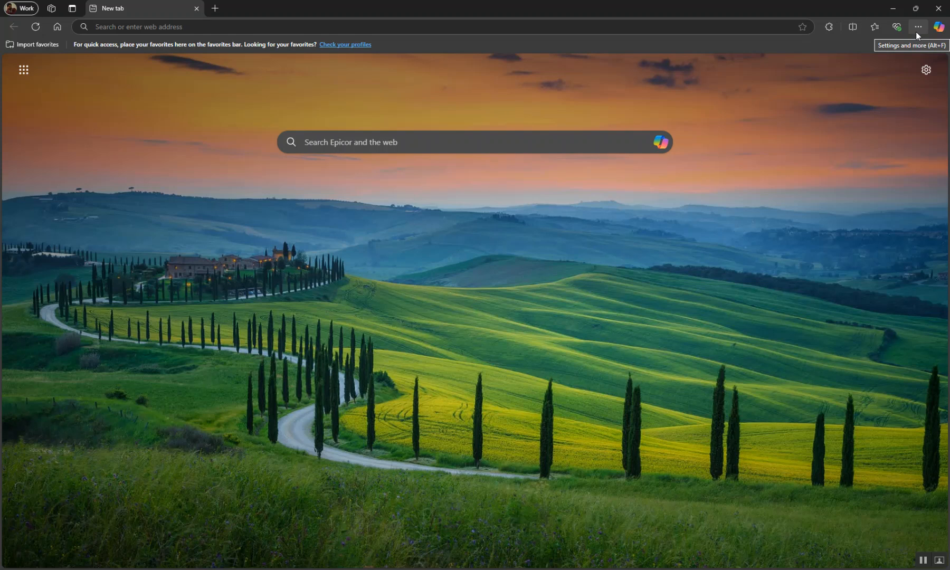
- Bring up Edge's Settings and more menu on the new tab page, closing and reopening it
{"action": "left_click", "coordinate": [918, 26]}
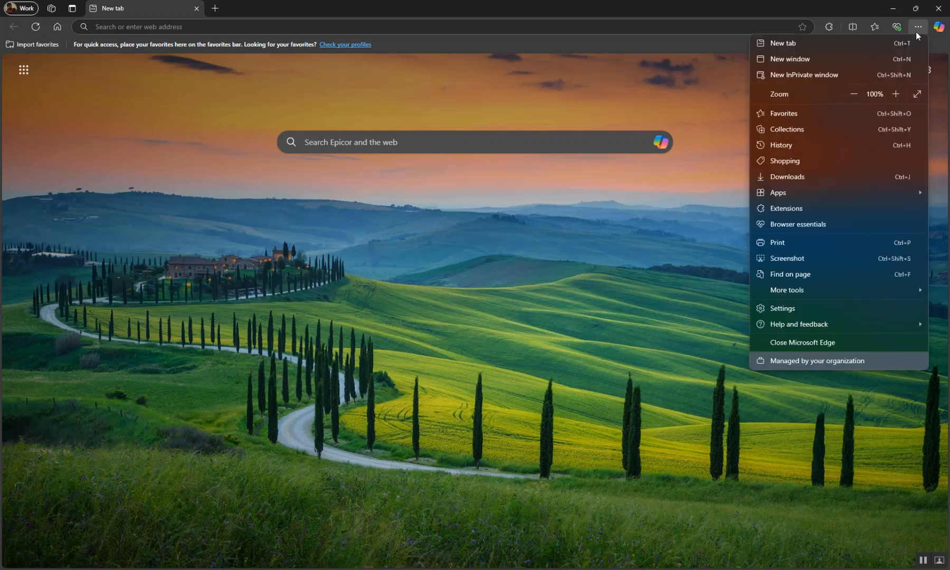
{"action": "left_click", "coordinate": [545, 277]}
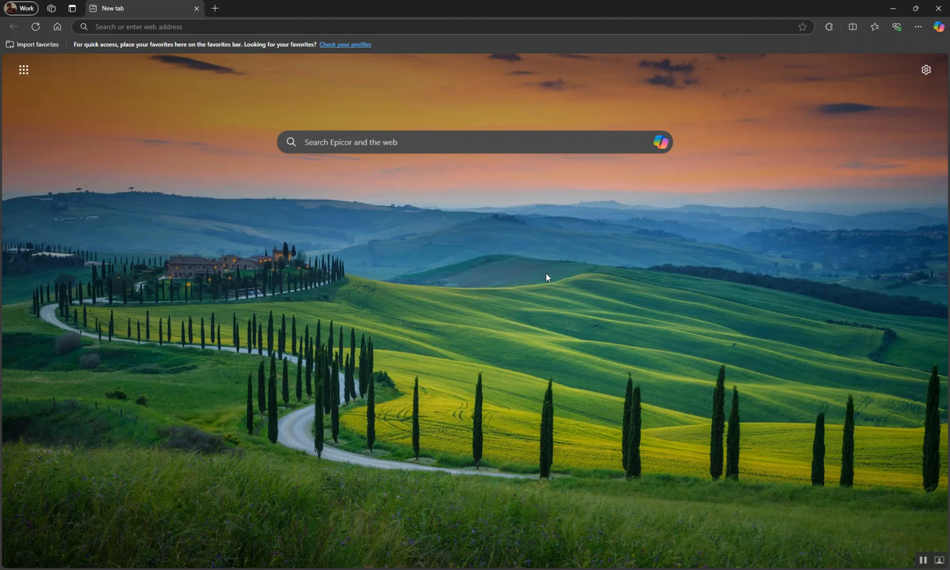
{"action": "left_click", "coordinate": [917, 26]}
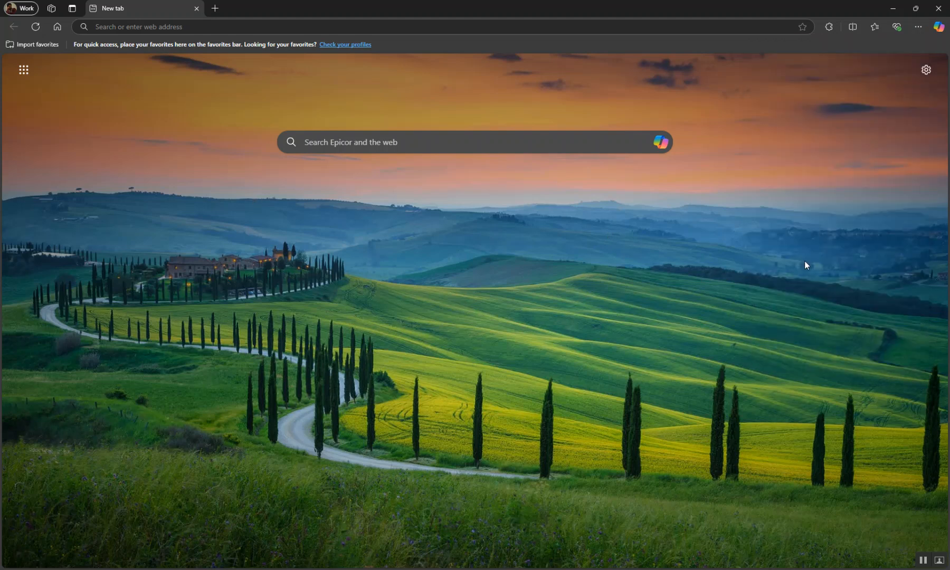
{"action": "mouse_move", "coordinate": [878, 82]}
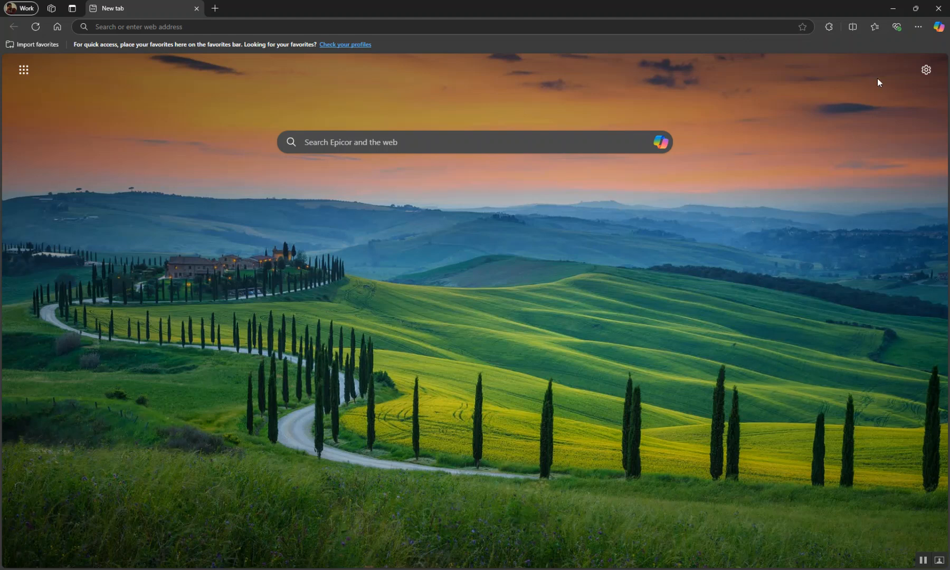
{"action": "left_click", "coordinate": [918, 26]}
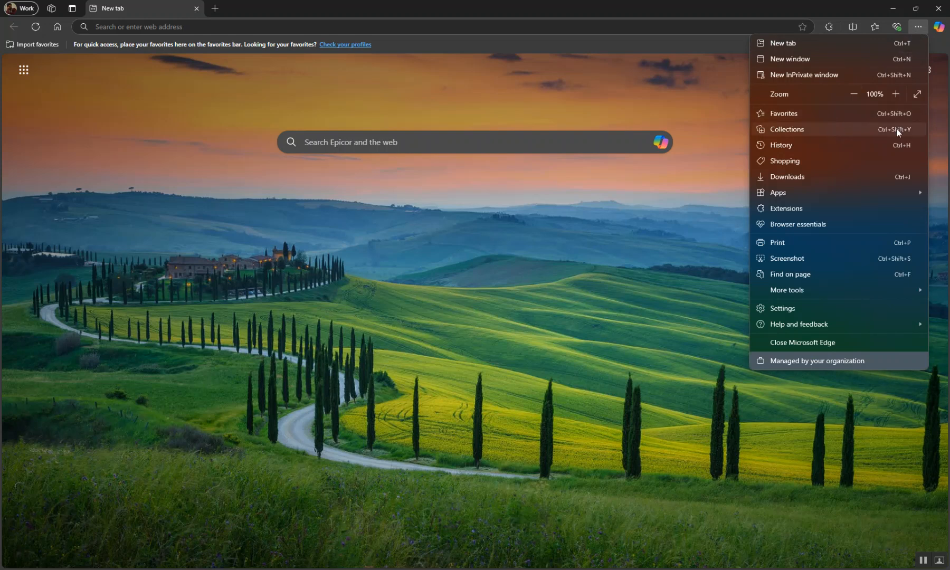
{"action": "mouse_move", "coordinate": [892, 136]}
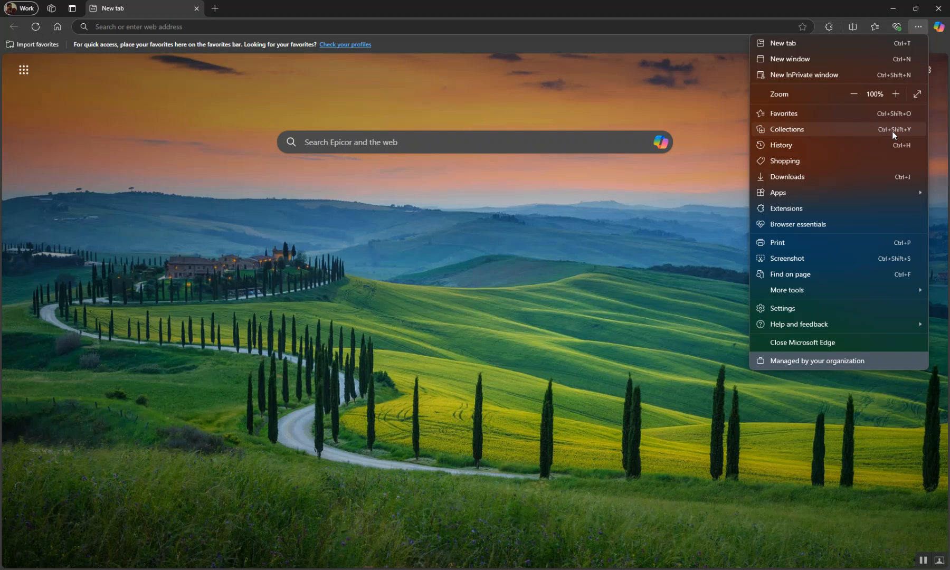
- Show the empty Collections pane and its more-options list of sorting choices
{"action": "left_click", "coordinate": [785, 129]}
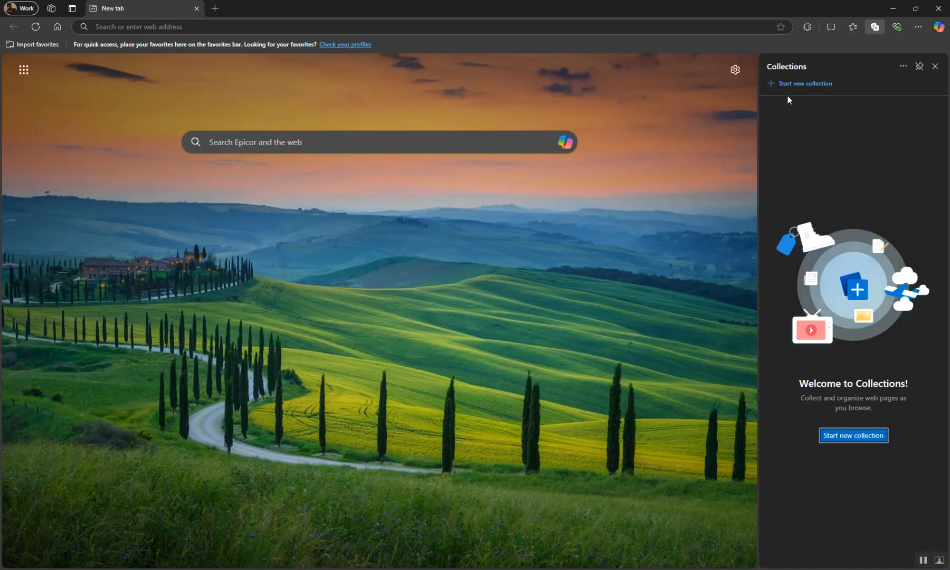
{"action": "mouse_move", "coordinate": [936, 325]}
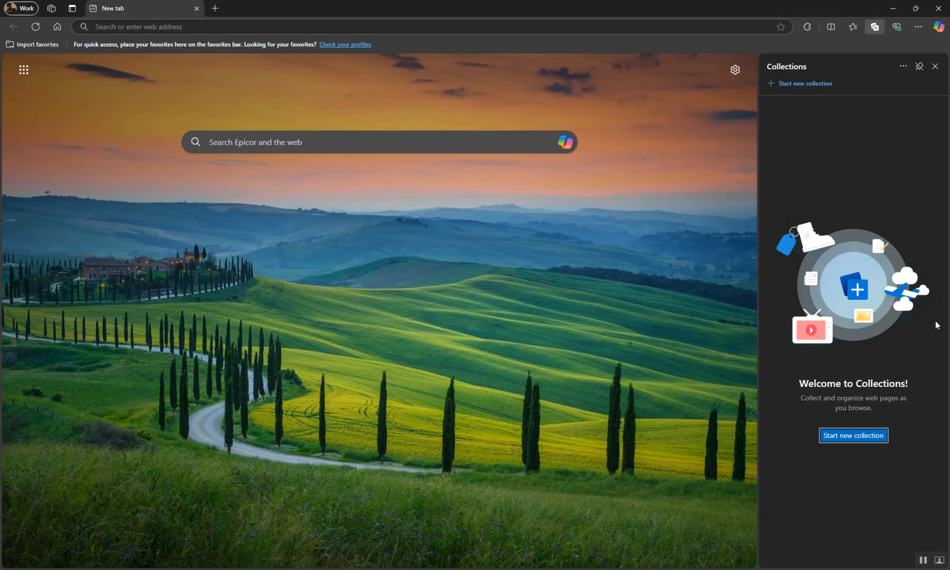
{"action": "mouse_move", "coordinate": [820, 251]}
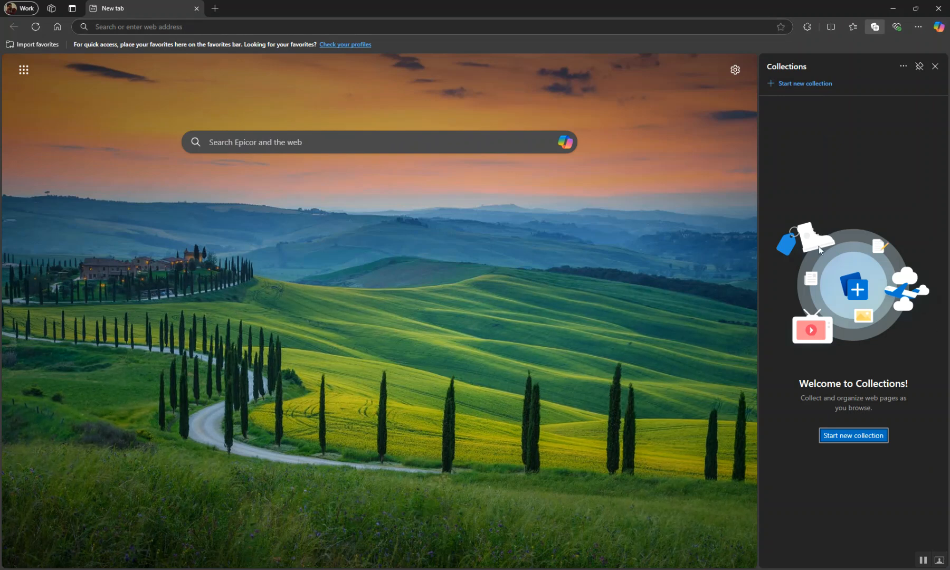
{"action": "mouse_move", "coordinate": [796, 97]}
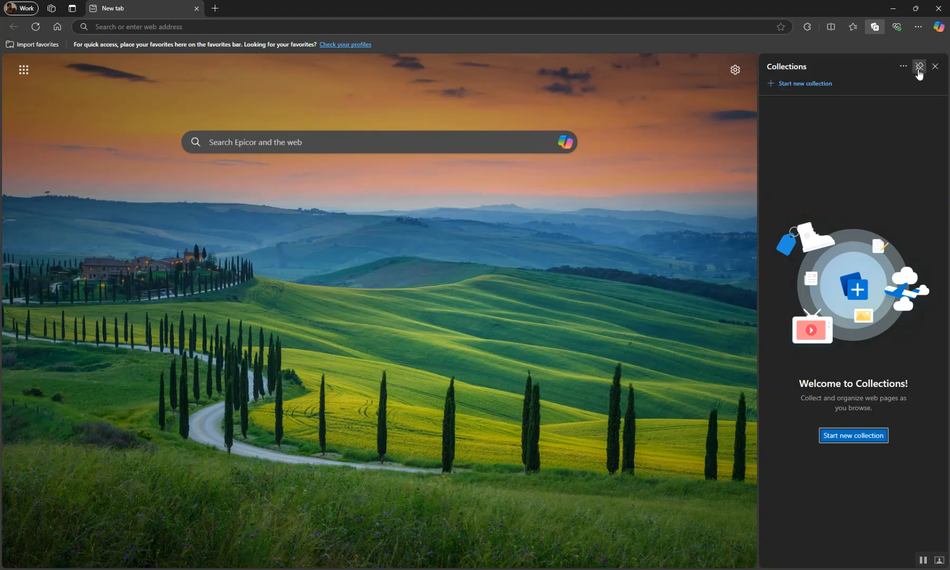
{"action": "left_click", "coordinate": [902, 67]}
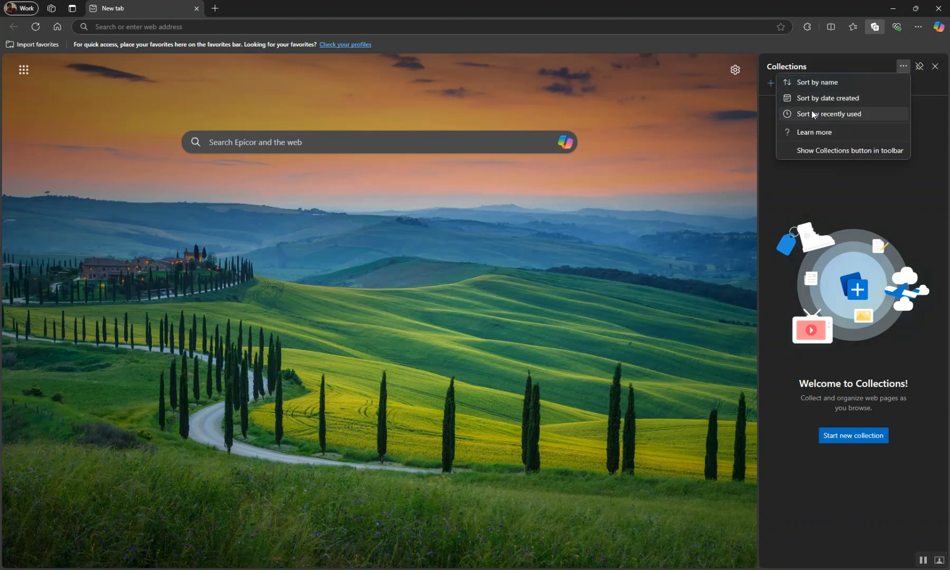
{"action": "mouse_move", "coordinate": [846, 72]}
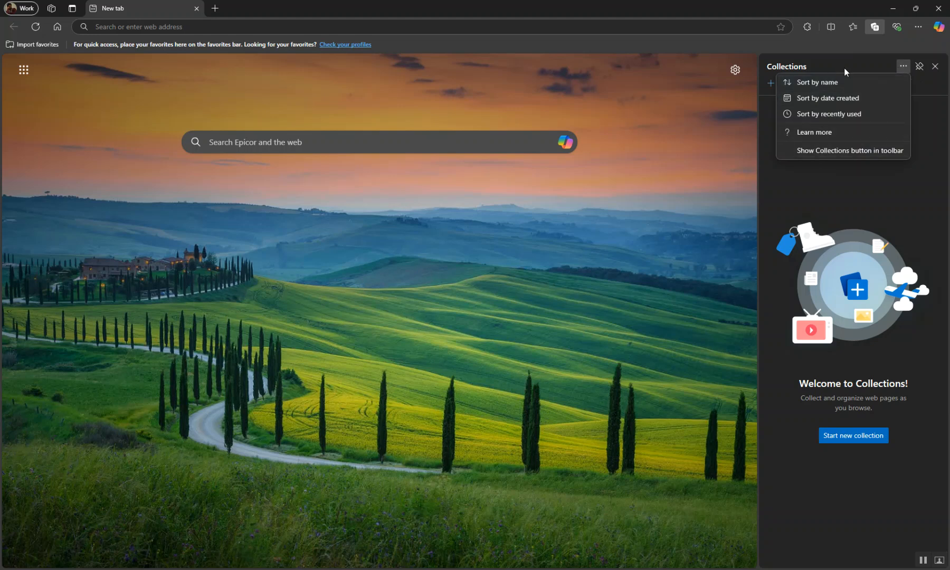
{"action": "mouse_move", "coordinate": [828, 98]}
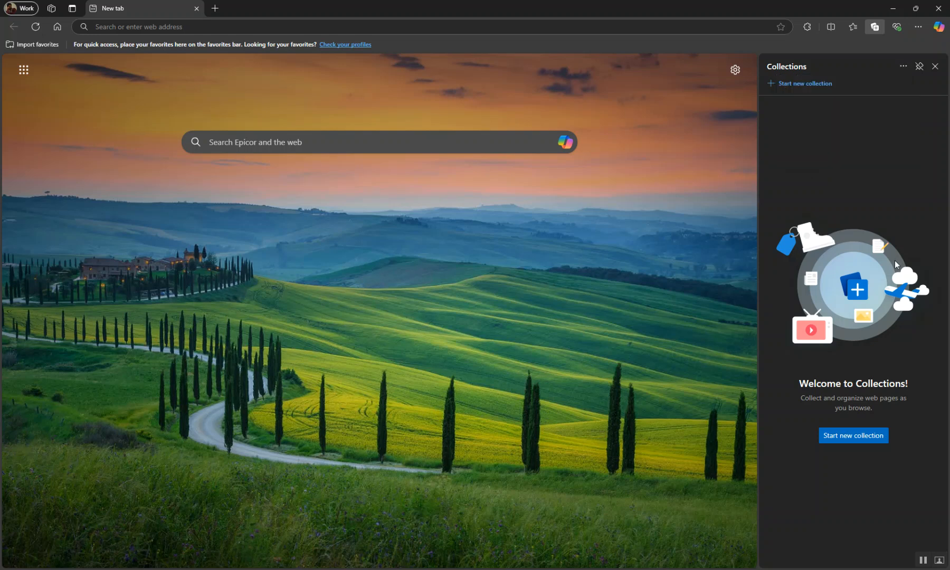
{"action": "mouse_move", "coordinate": [807, 83]}
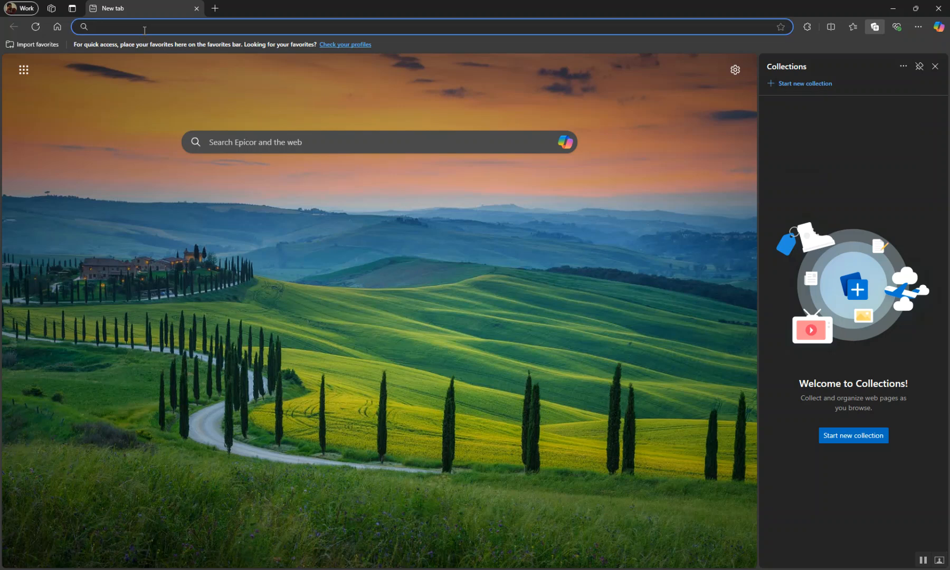
- Search 'gool' from the address bar and go to the Google homepage from the results
{"action": "type", "text": "goole"}
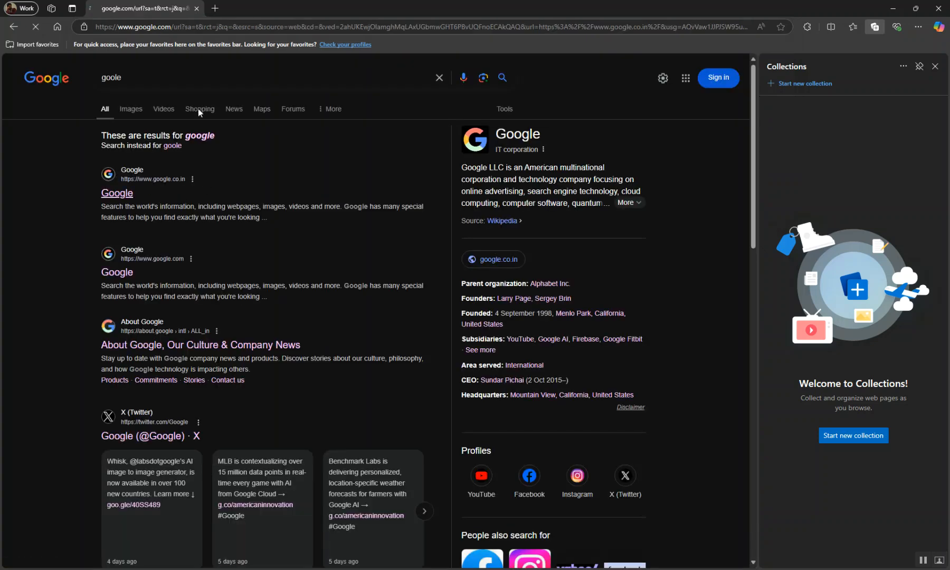
{"action": "left_click", "coordinate": [117, 192]}
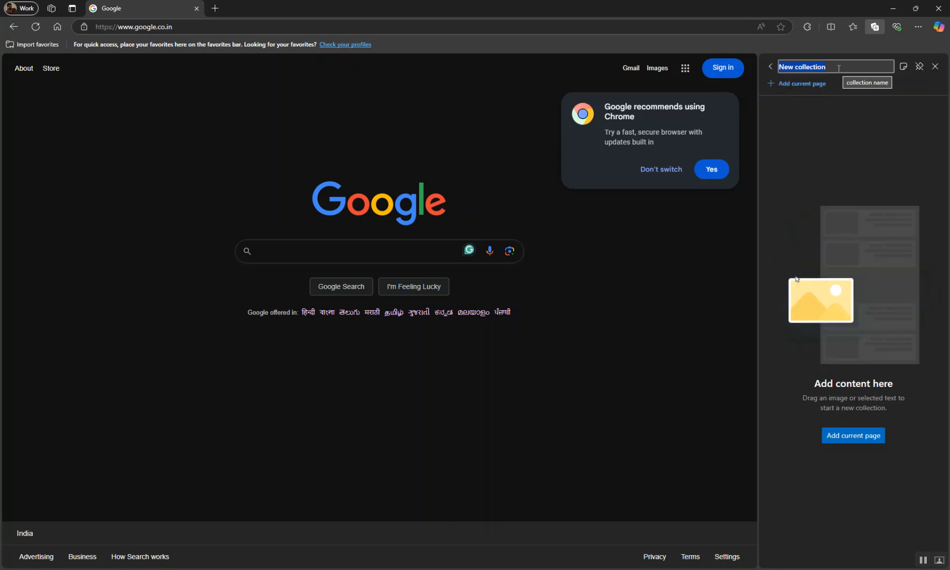
- Name the collection Demo, add the Google homepage to it, and start a new note
{"action": "type", "text": "Demo"}
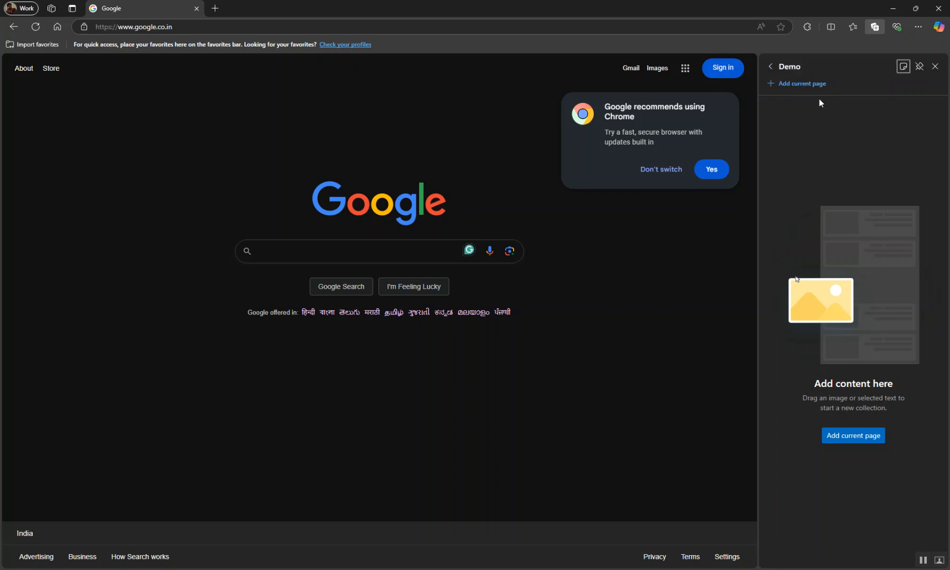
{"action": "mouse_move", "coordinate": [803, 83]}
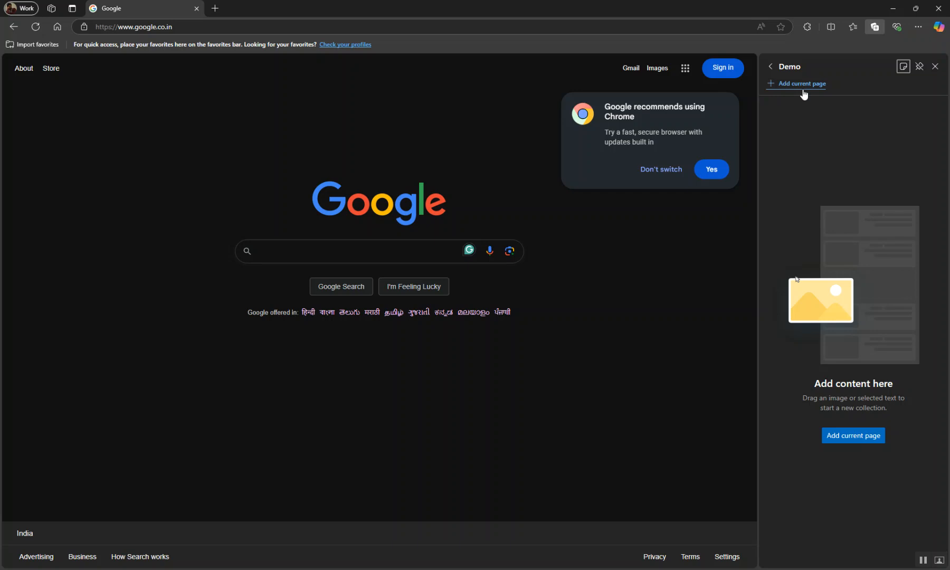
{"action": "left_click", "coordinate": [800, 83]}
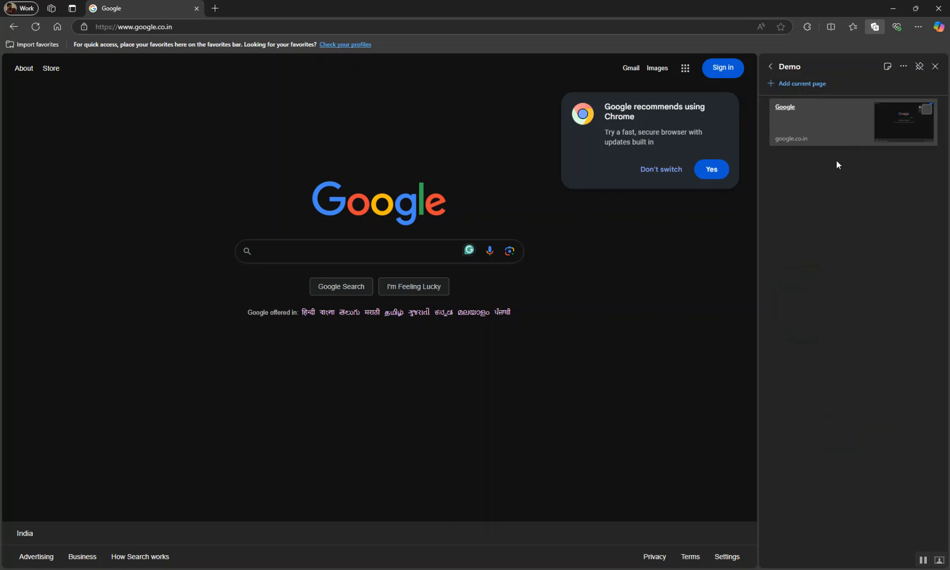
{"action": "mouse_move", "coordinate": [896, 88]}
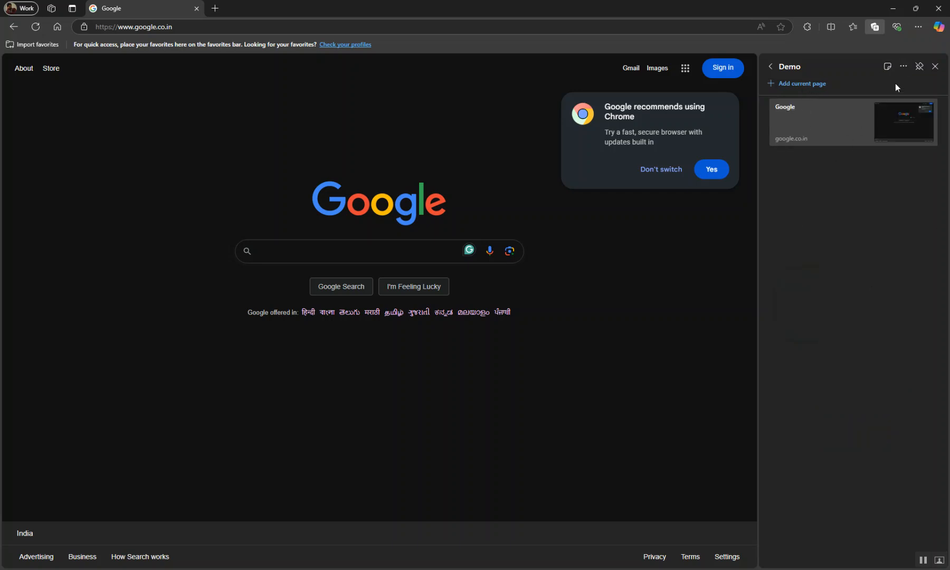
{"action": "left_click", "coordinate": [886, 67]}
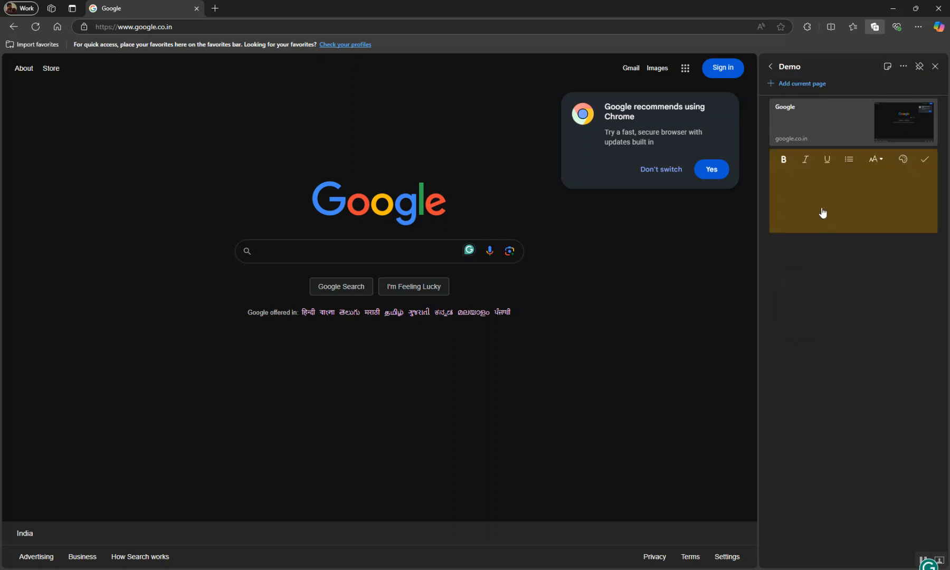
- Write 'this' as the note saved under the Google page in Demo
{"action": "type", "text": "this"}
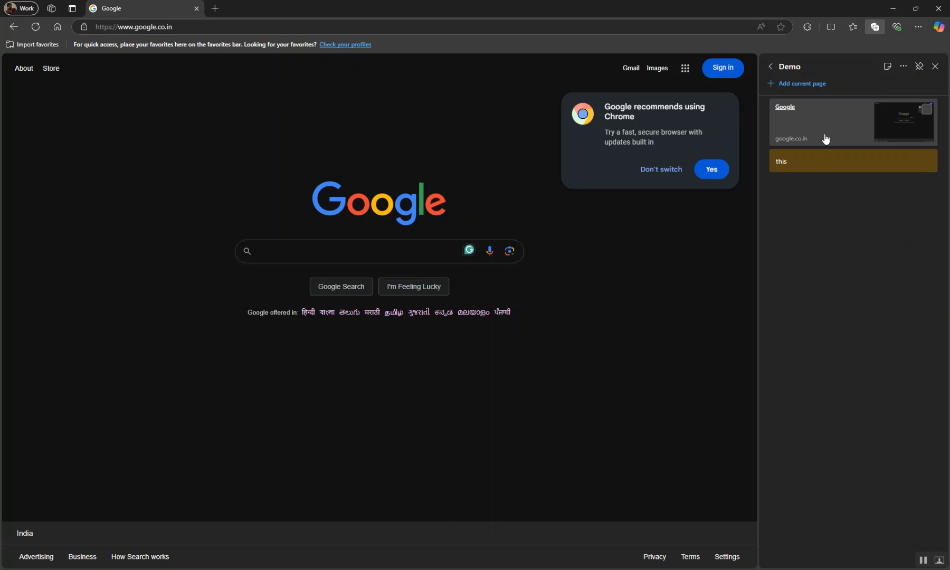
{"action": "mouse_move", "coordinate": [903, 66]}
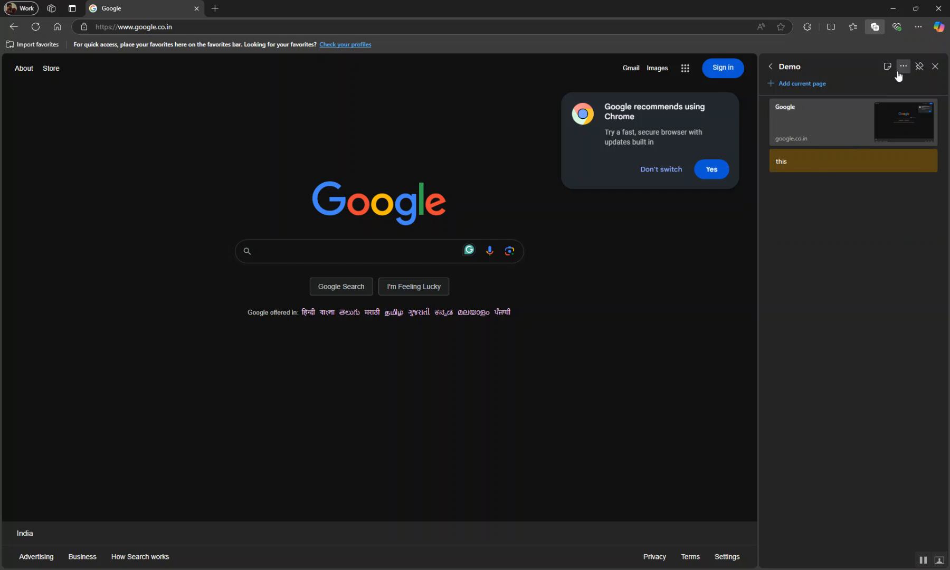
{"action": "mouse_move", "coordinate": [918, 69]}
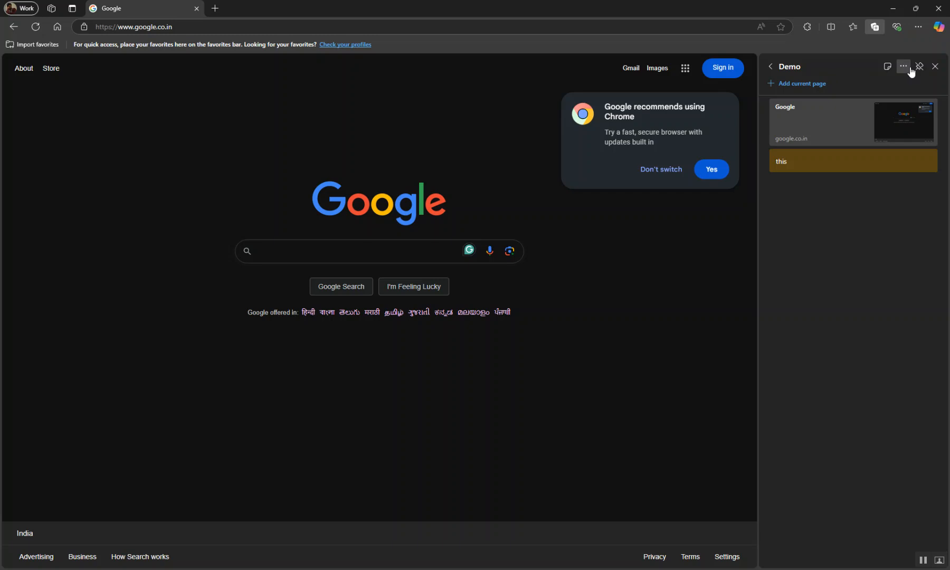
- Return from Demo to the collections list, mark Demo, and show the sorting options
{"action": "left_click", "coordinate": [903, 66]}
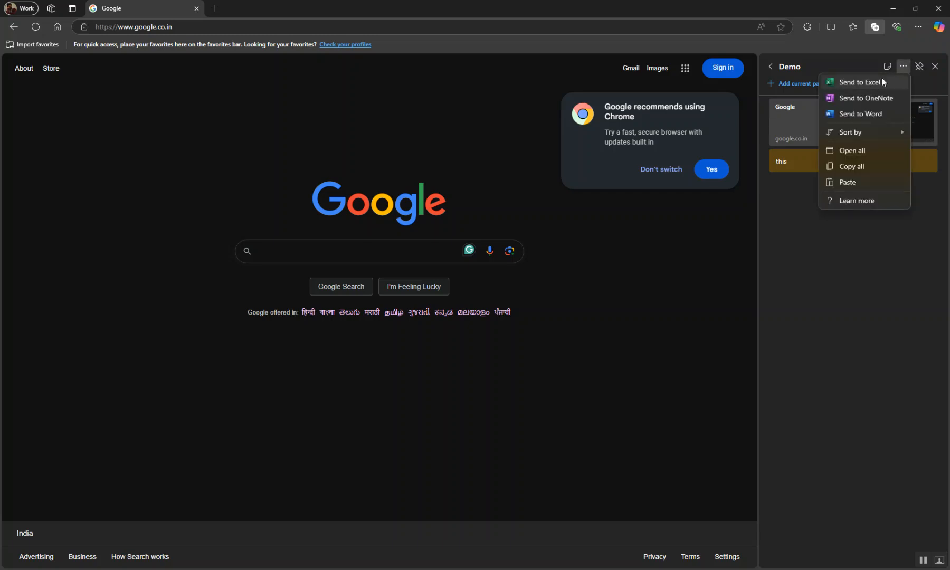
{"action": "mouse_move", "coordinate": [837, 73]}
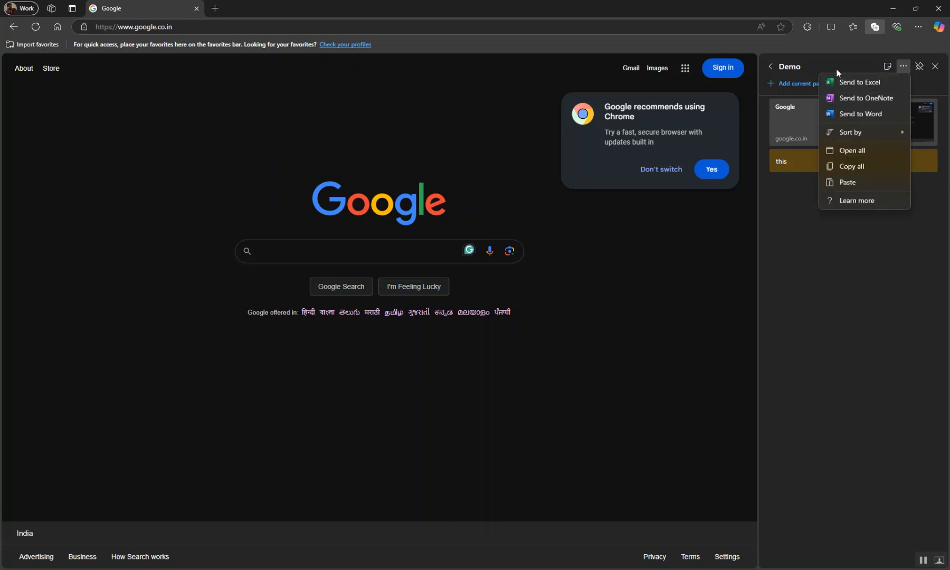
{"action": "mouse_move", "coordinate": [881, 84]}
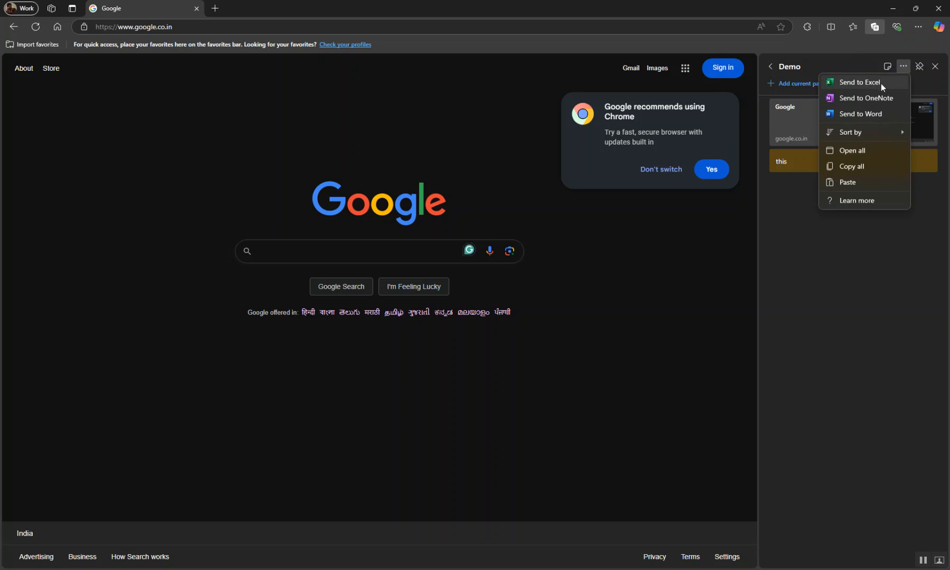
{"action": "mouse_move", "coordinate": [850, 132]}
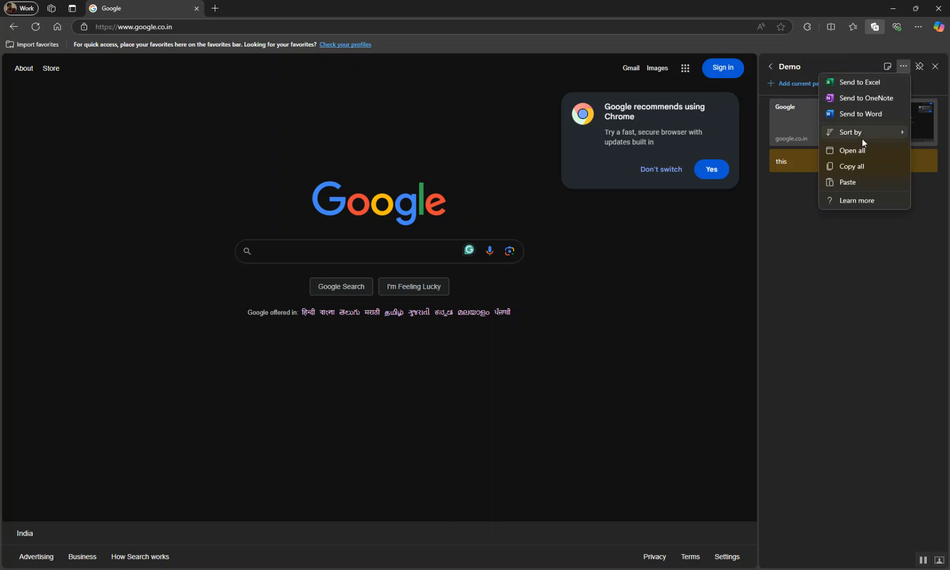
{"action": "mouse_move", "coordinate": [862, 168]}
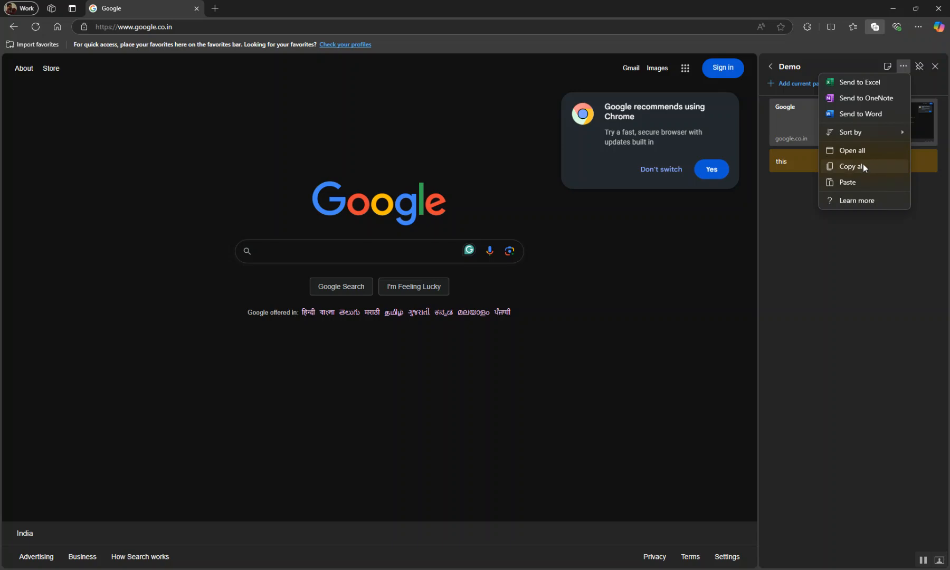
{"action": "mouse_move", "coordinate": [792, 140]}
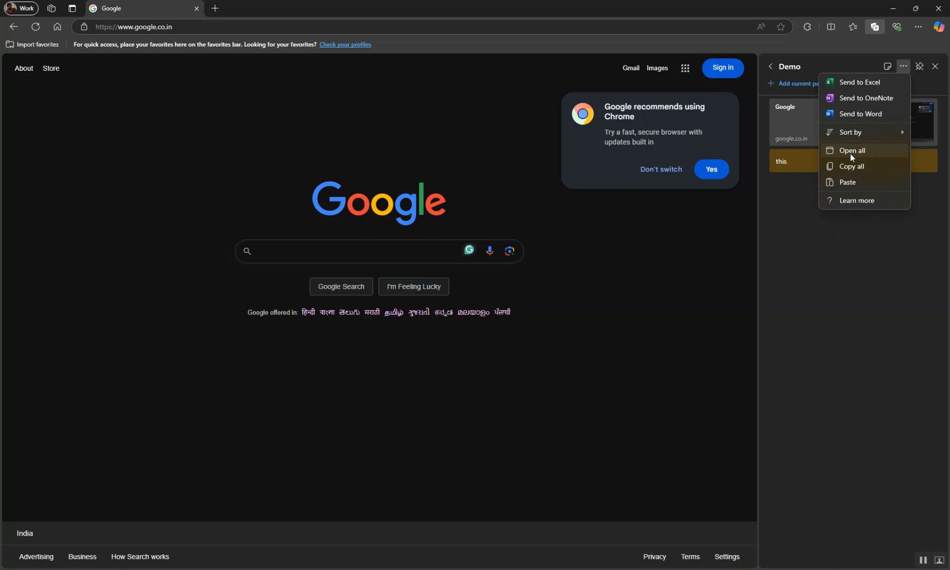
{"action": "mouse_move", "coordinate": [849, 175]}
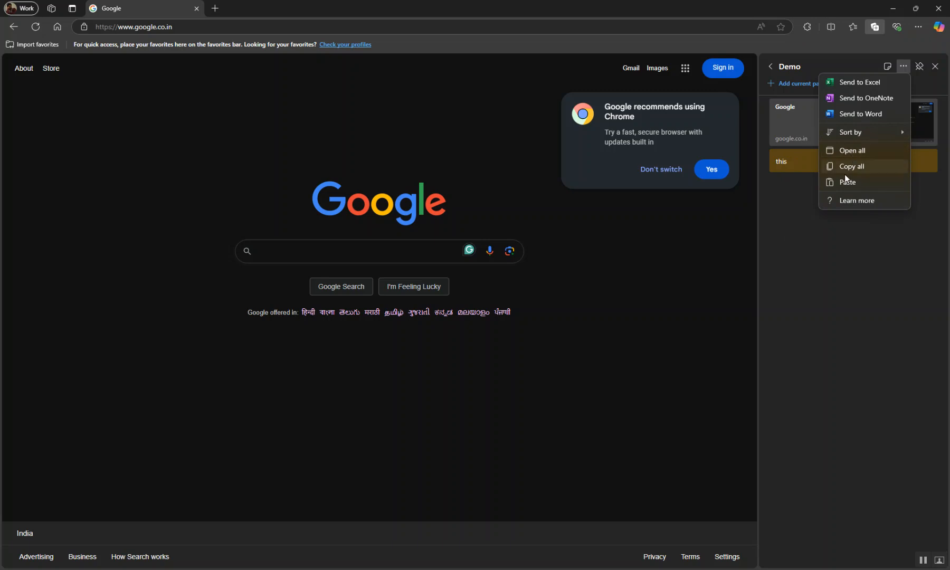
{"action": "mouse_move", "coordinate": [805, 211]}
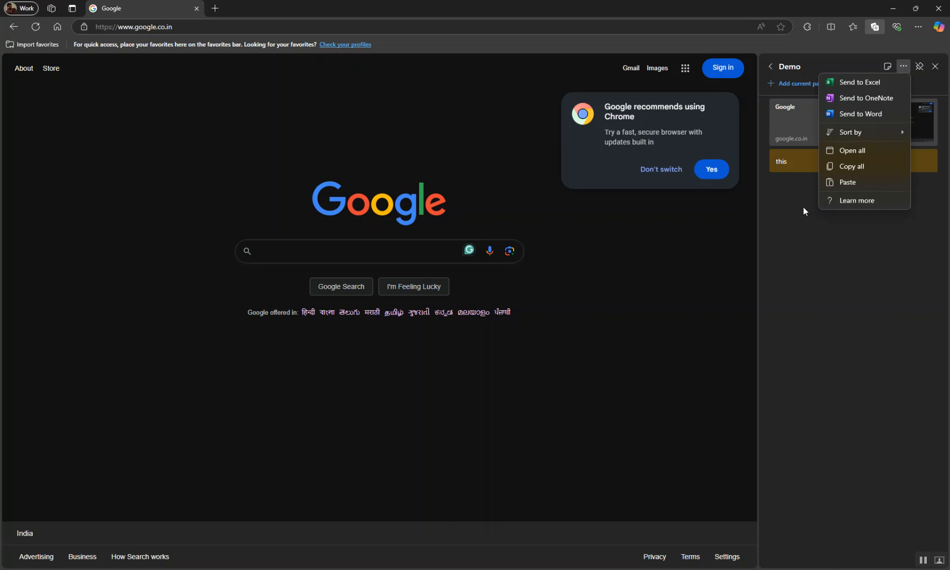
{"action": "mouse_move", "coordinate": [865, 168]}
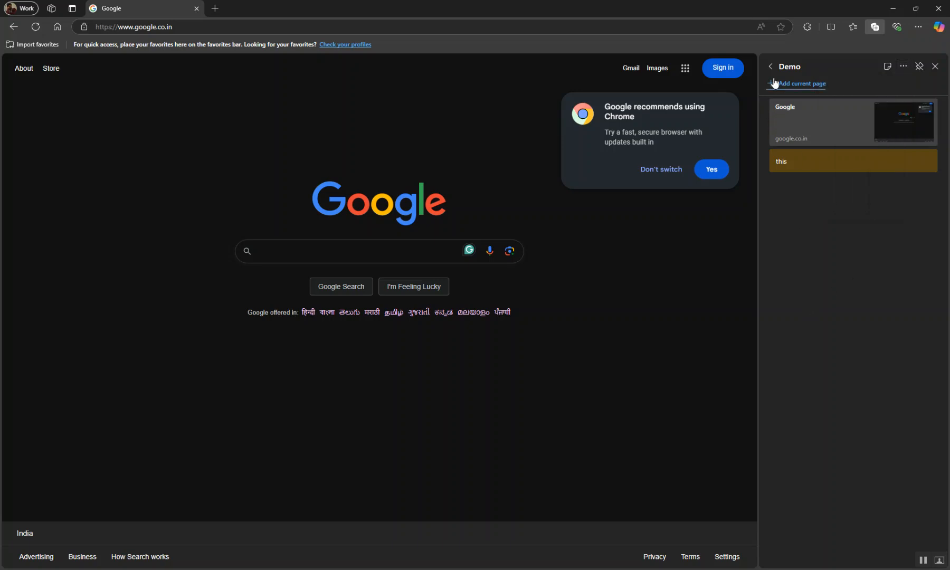
{"action": "left_click", "coordinate": [770, 66]}
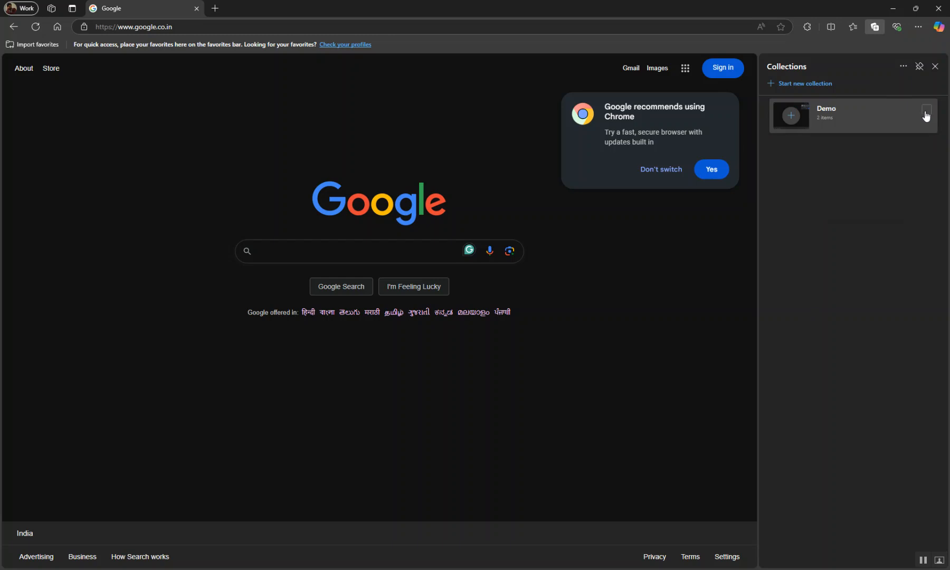
{"action": "left_click", "coordinate": [925, 110]}
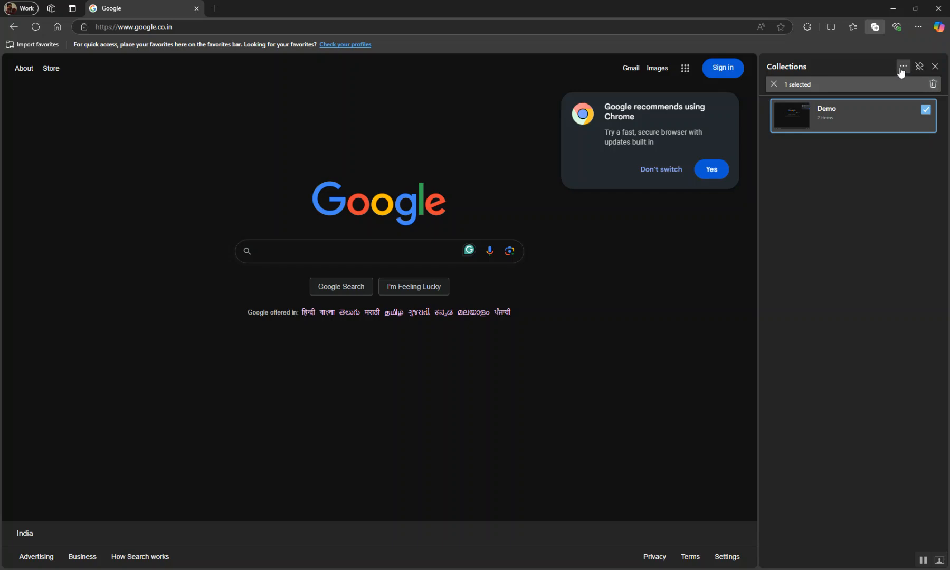
{"action": "left_click", "coordinate": [902, 66]}
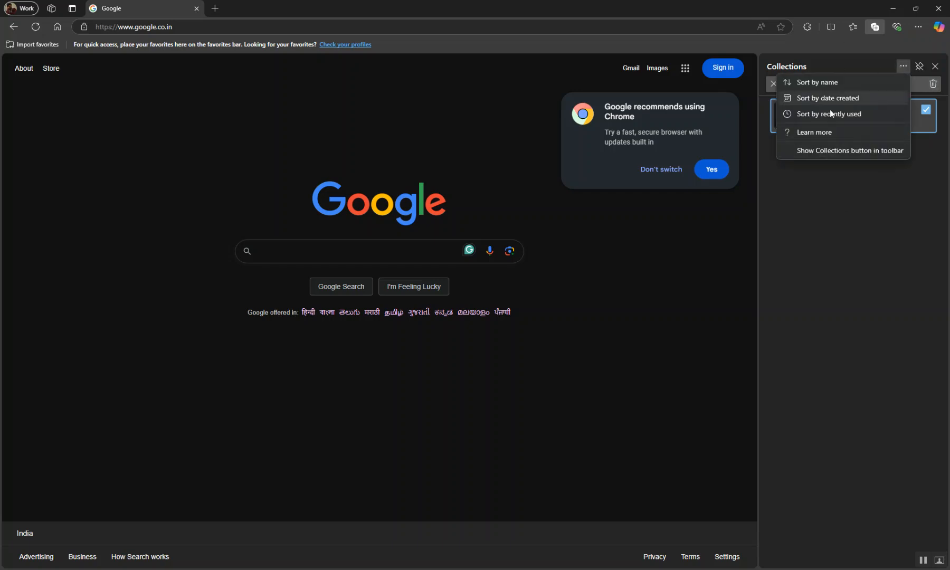
{"action": "mouse_move", "coordinate": [873, 97]}
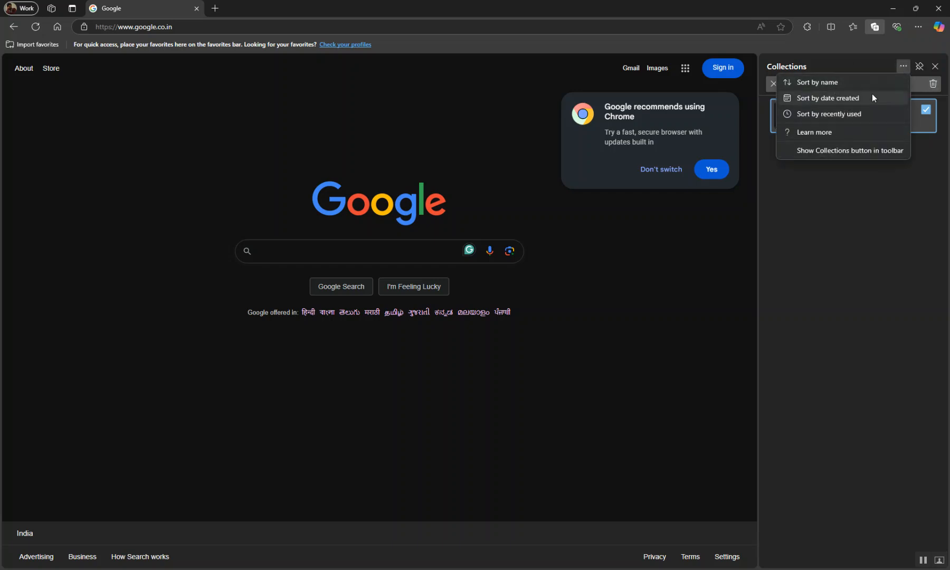
{"action": "mouse_move", "coordinate": [873, 114]}
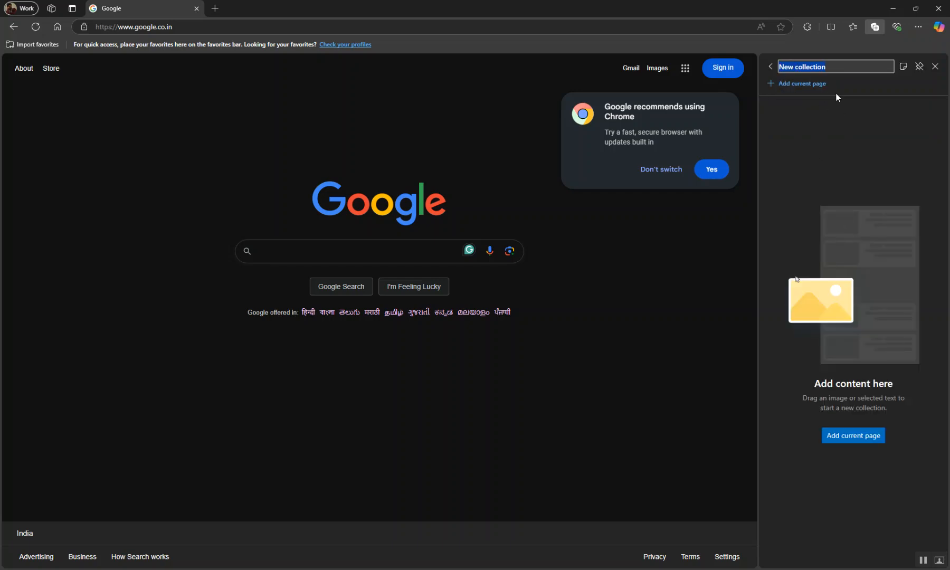
- Name the new collection 'ki', go back to the list and mark Demo as well, dismissing the sort options
{"action": "type", "text": "ki"}
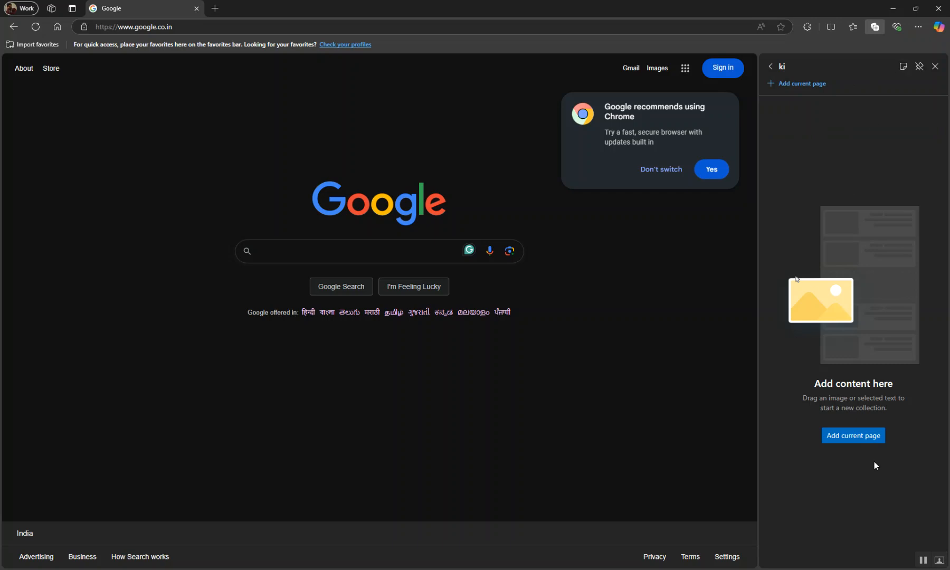
{"action": "left_click", "coordinate": [770, 67]}
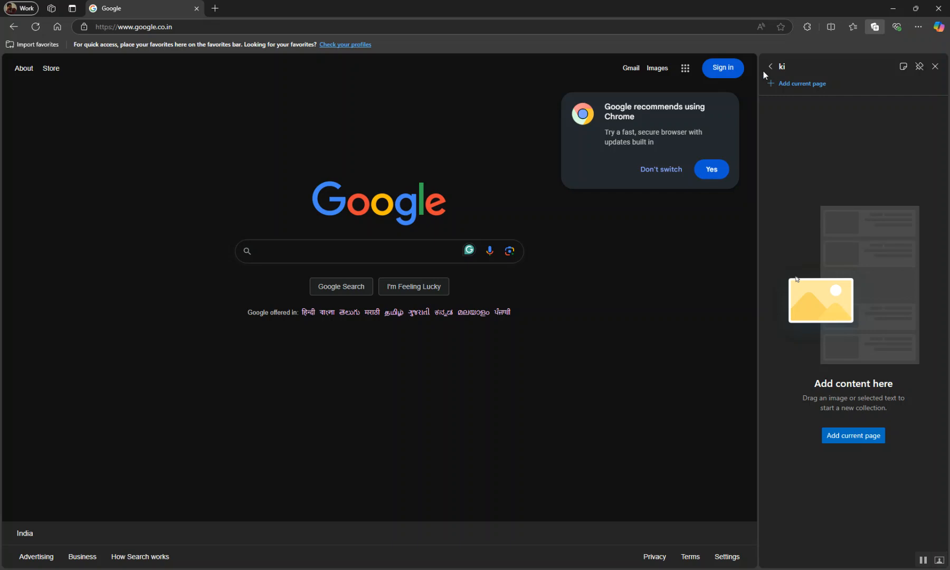
{"action": "left_click", "coordinate": [771, 66]}
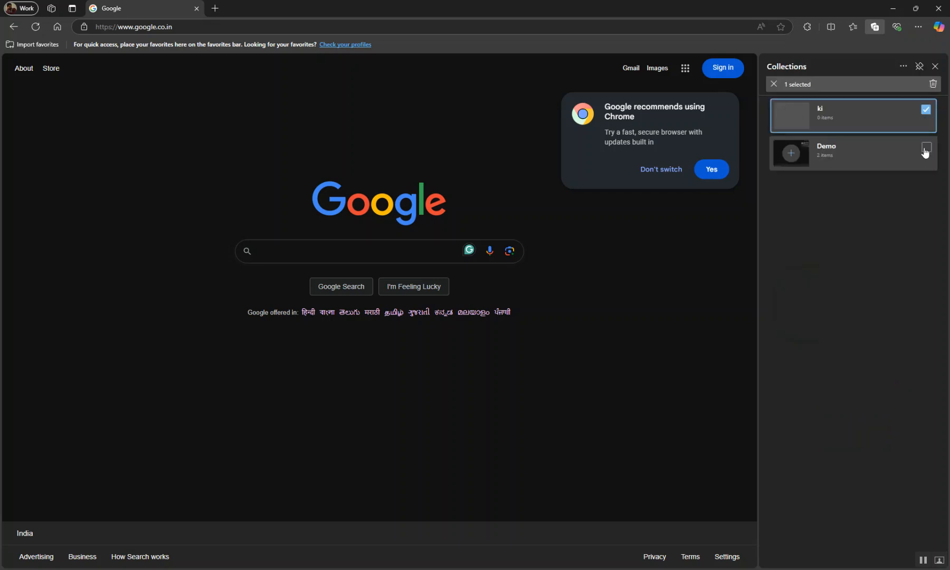
{"action": "left_click", "coordinate": [902, 66]}
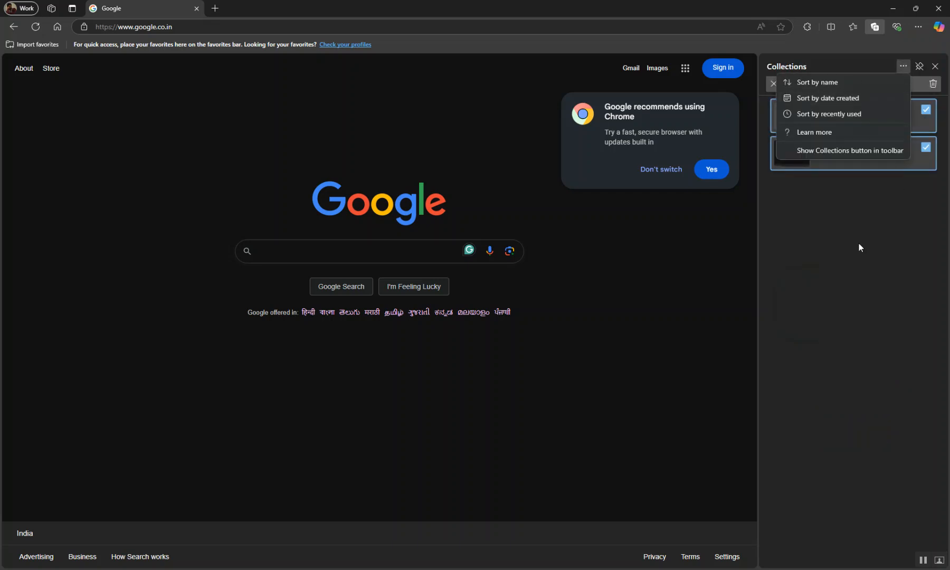
{"action": "left_click", "coordinate": [858, 247]}
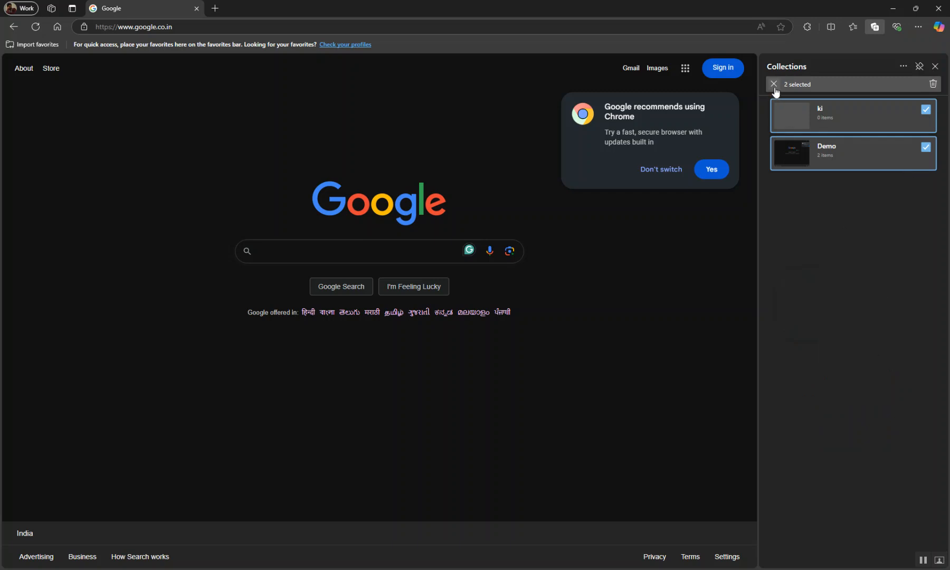
- Inside Demo, rename the saved Google page to 'Google ty' via its context menu
{"action": "left_click", "coordinate": [826, 150]}
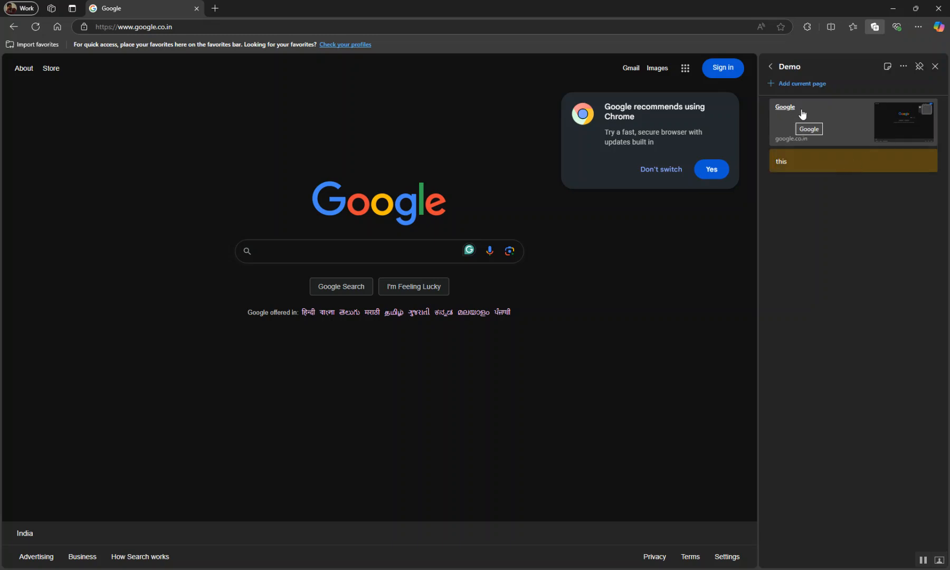
{"action": "right_click", "coordinate": [801, 113]}
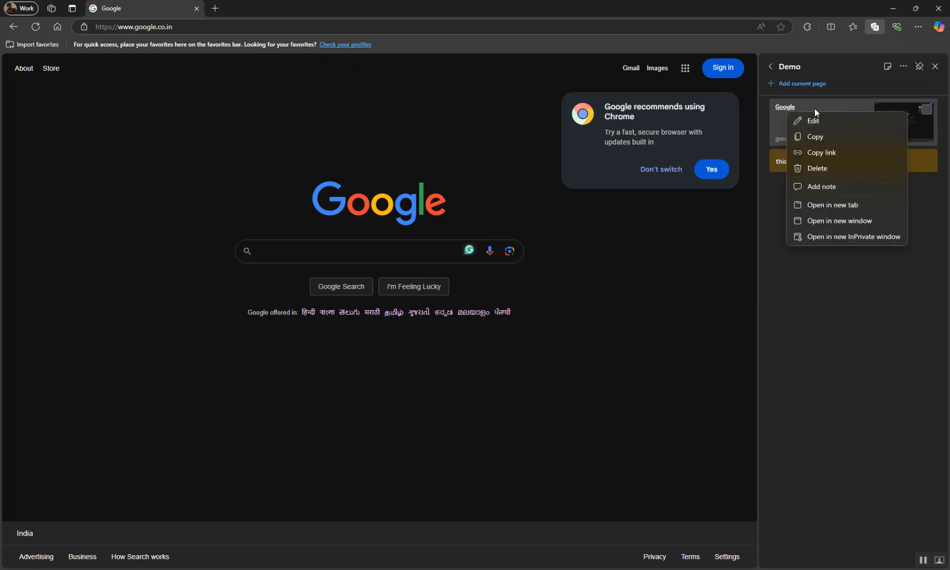
{"action": "mouse_move", "coordinate": [793, 113]}
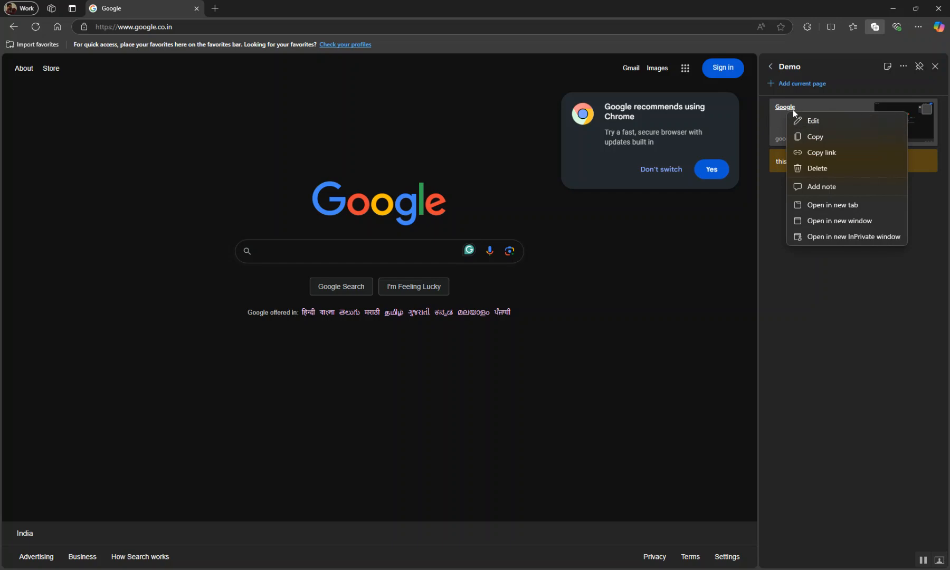
{"action": "mouse_move", "coordinate": [108, 11]}
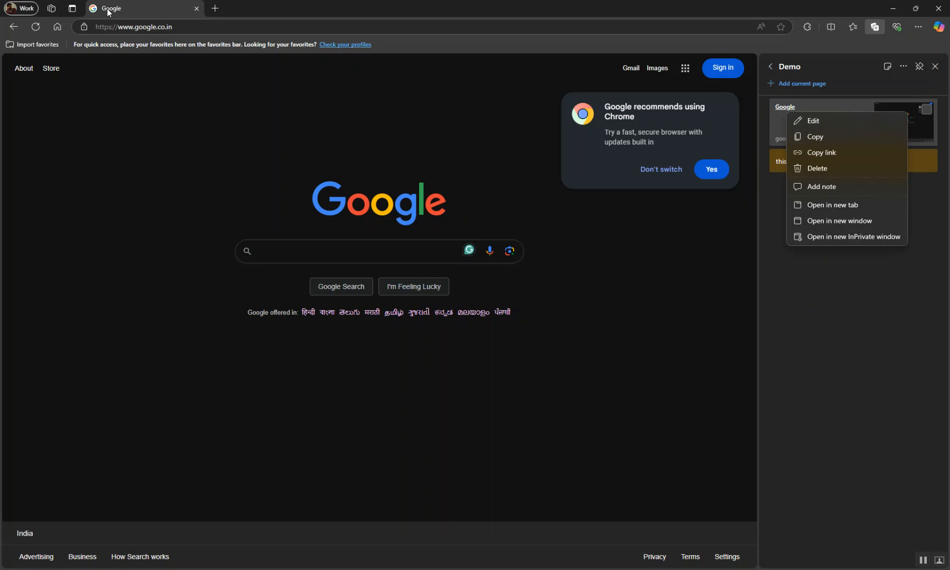
{"action": "left_click", "coordinate": [812, 120]}
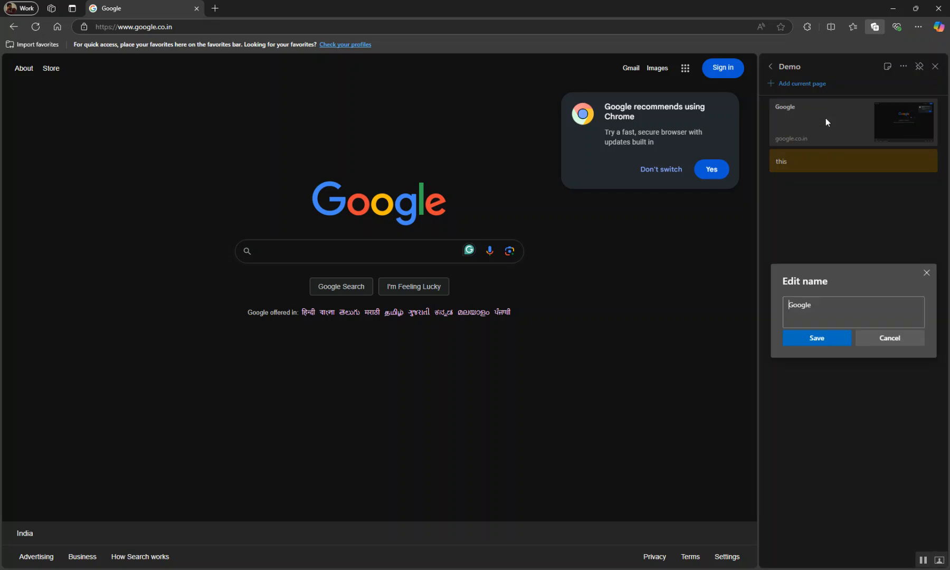
{"action": "type", "text": "t"}
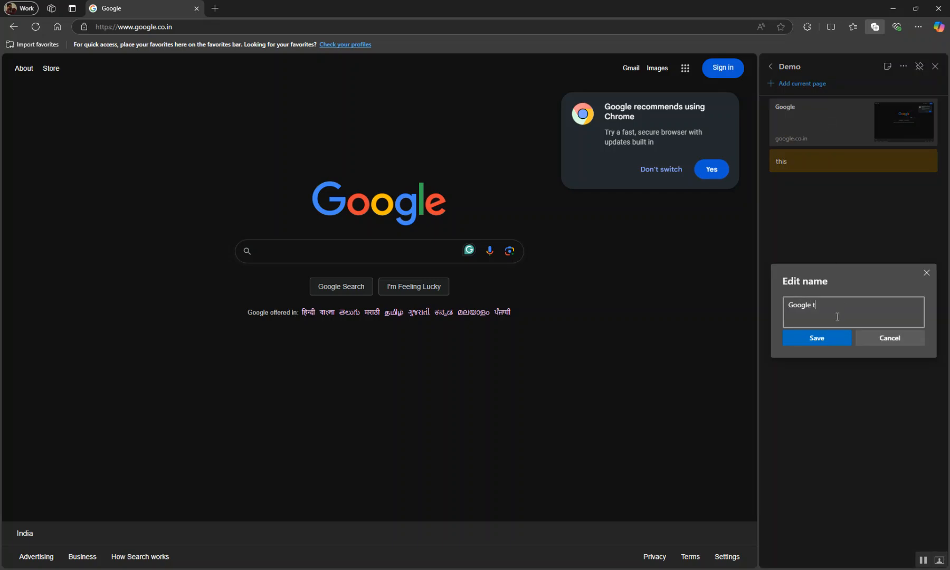
{"action": "left_click", "coordinate": [816, 338]}
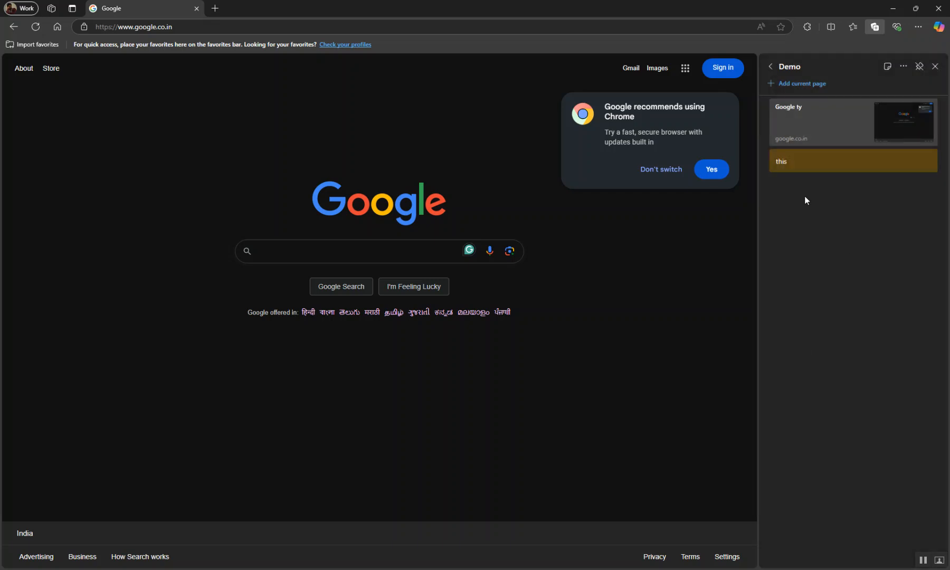
{"action": "mouse_move", "coordinate": [764, 132]}
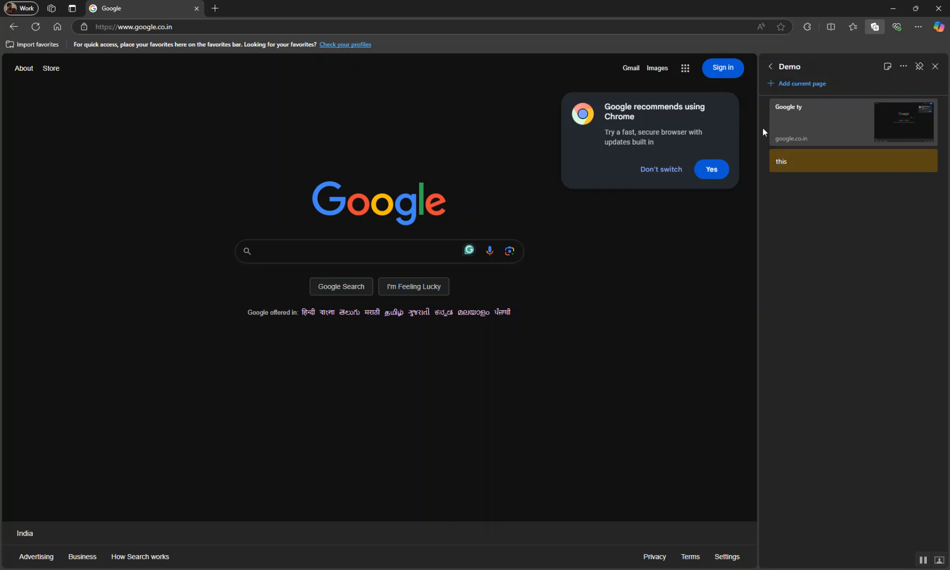
{"action": "mouse_move", "coordinate": [788, 124]}
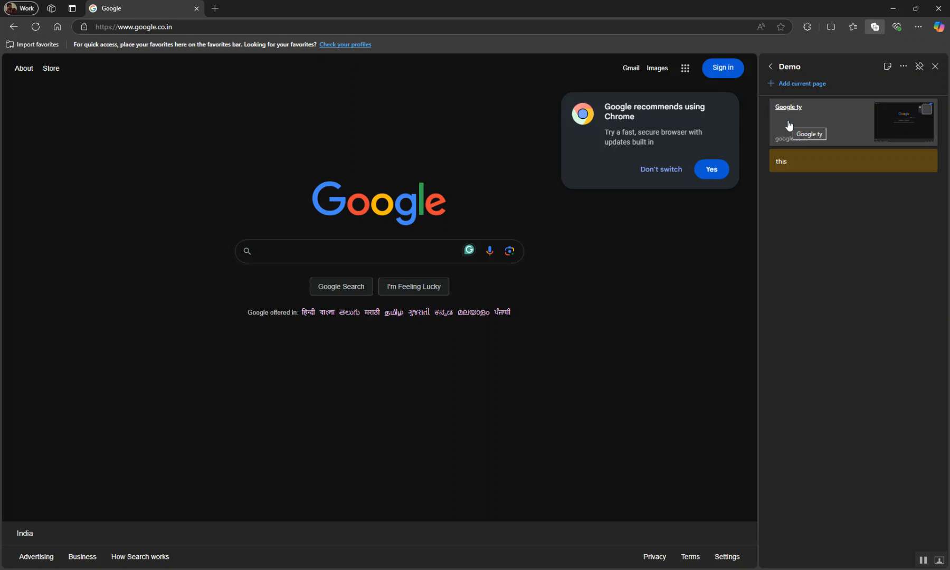
{"action": "mouse_move", "coordinate": [865, 102]}
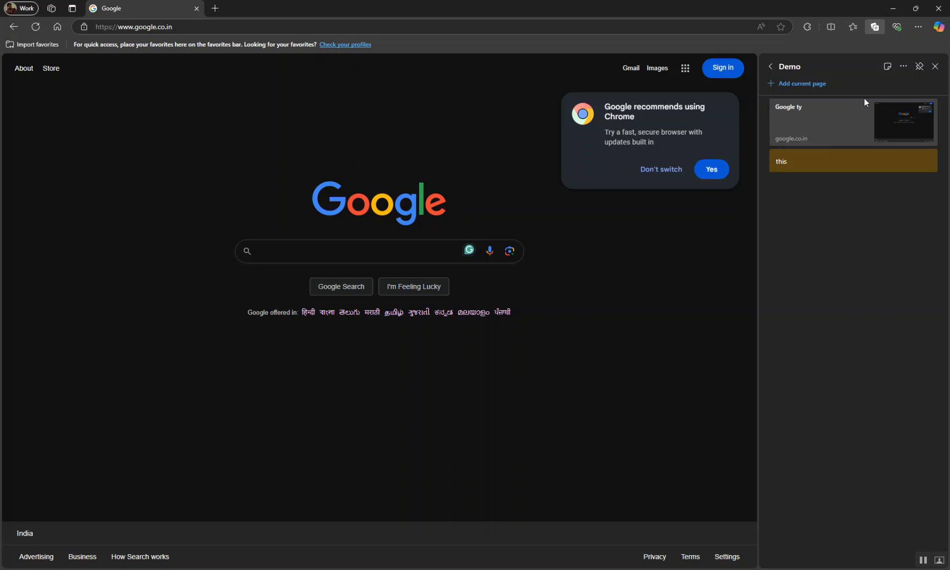
{"action": "mouse_move", "coordinate": [852, 167]}
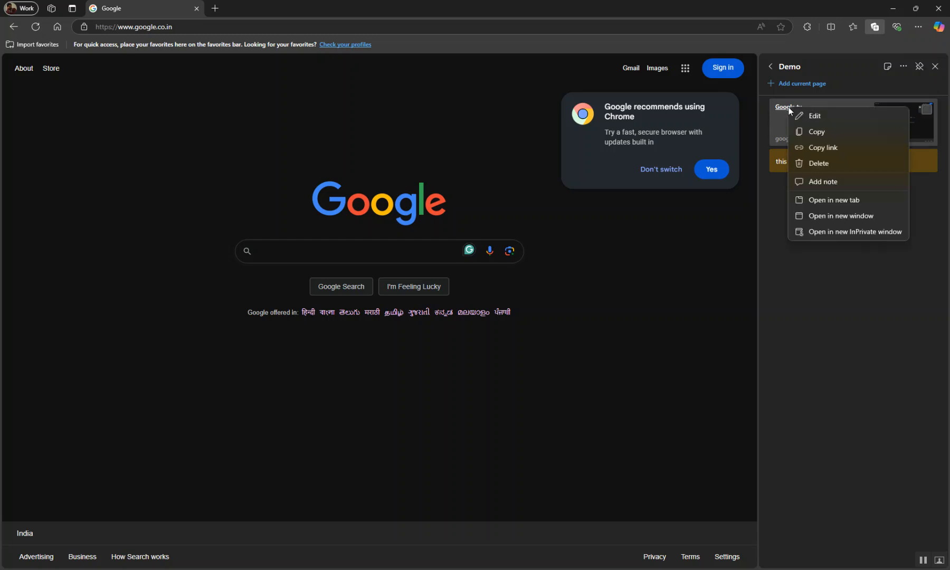
{"action": "mouse_move", "coordinate": [822, 134]}
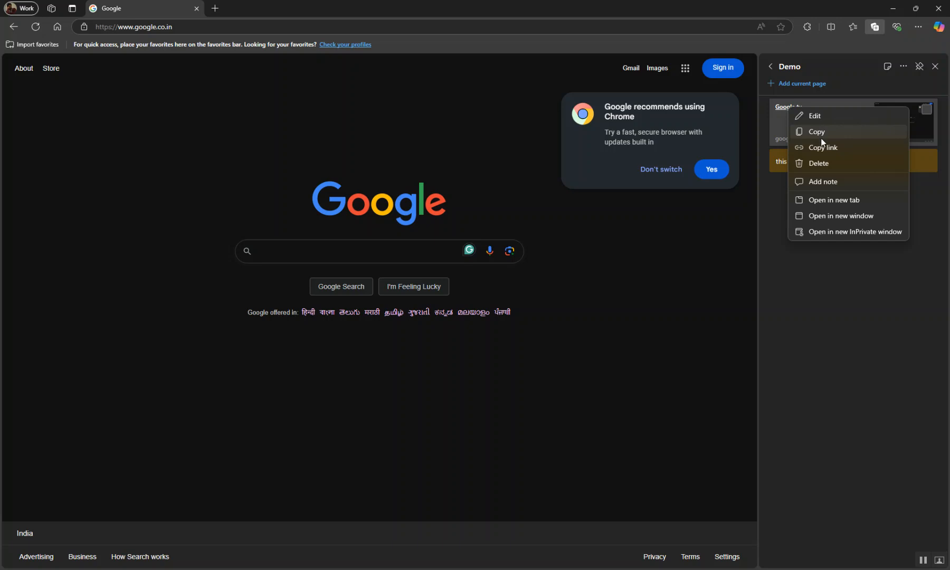
{"action": "mouse_move", "coordinate": [832, 138]}
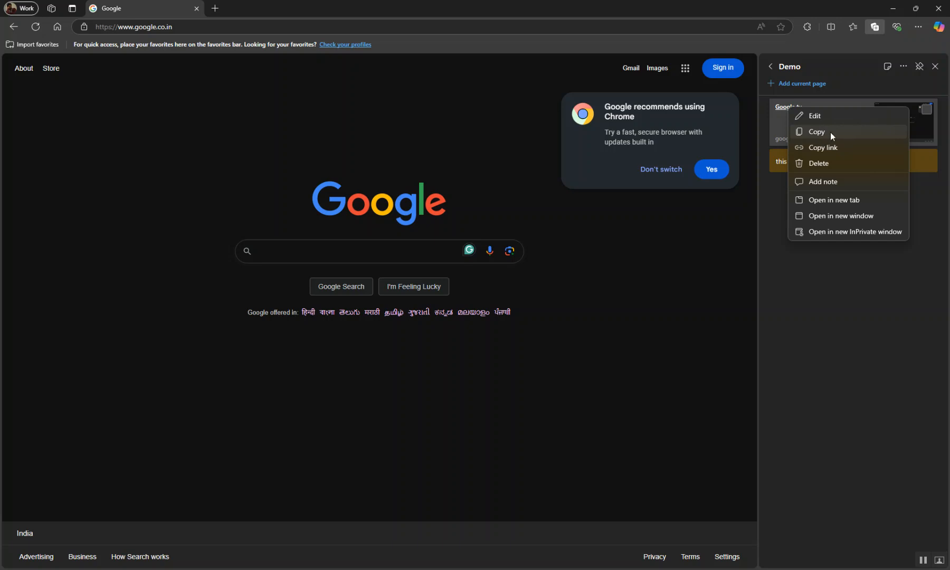
{"action": "mouse_move", "coordinate": [832, 139]}
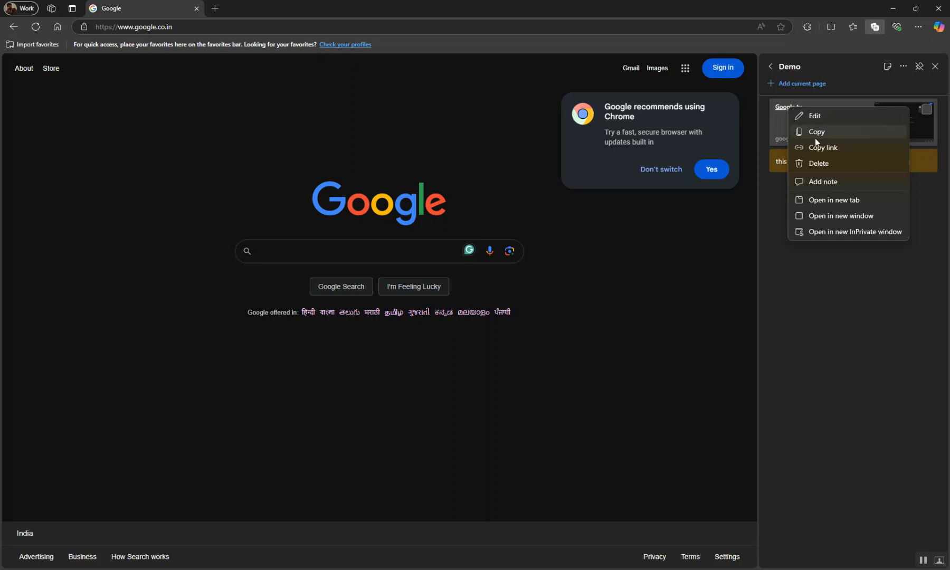
{"action": "mouse_move", "coordinate": [822, 181]}
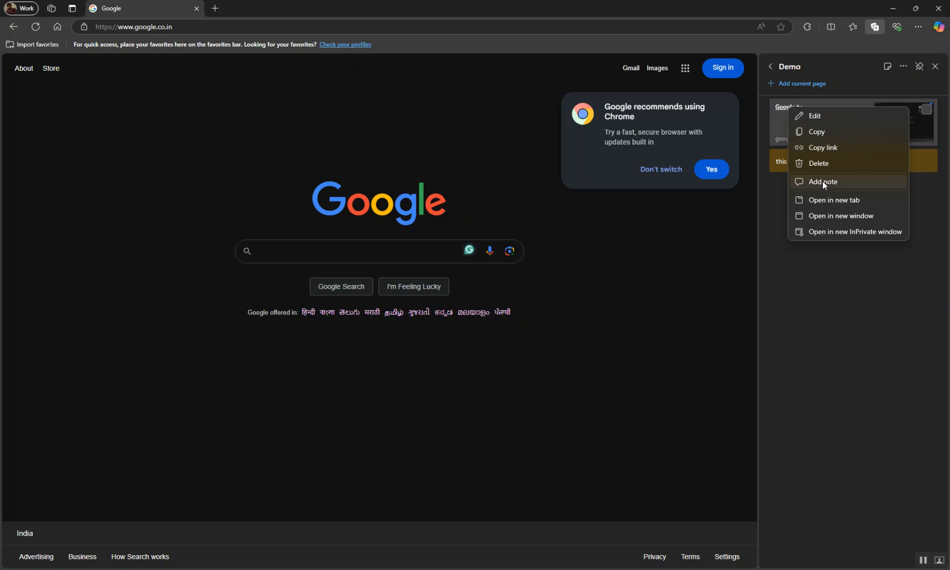
{"action": "mouse_move", "coordinate": [824, 212]}
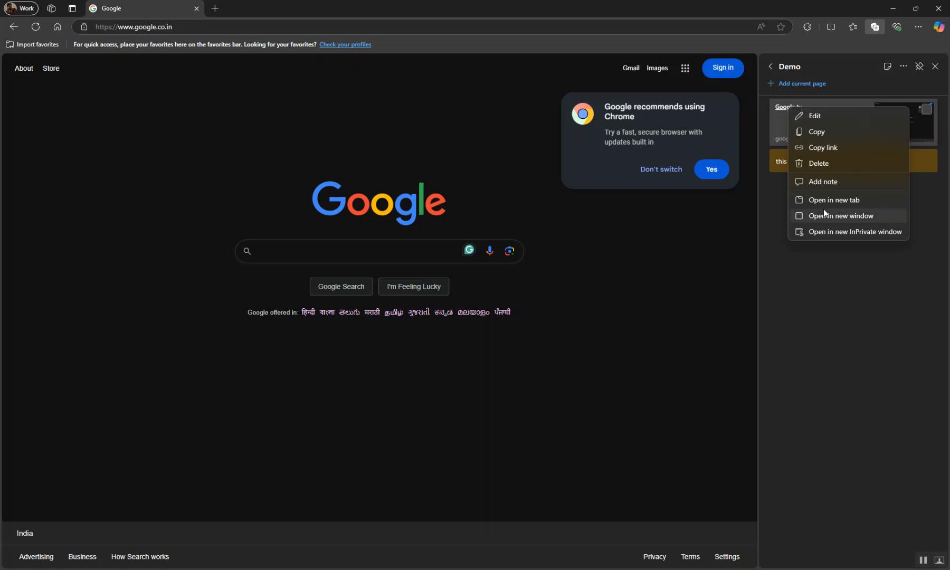
{"action": "mouse_move", "coordinate": [829, 223]}
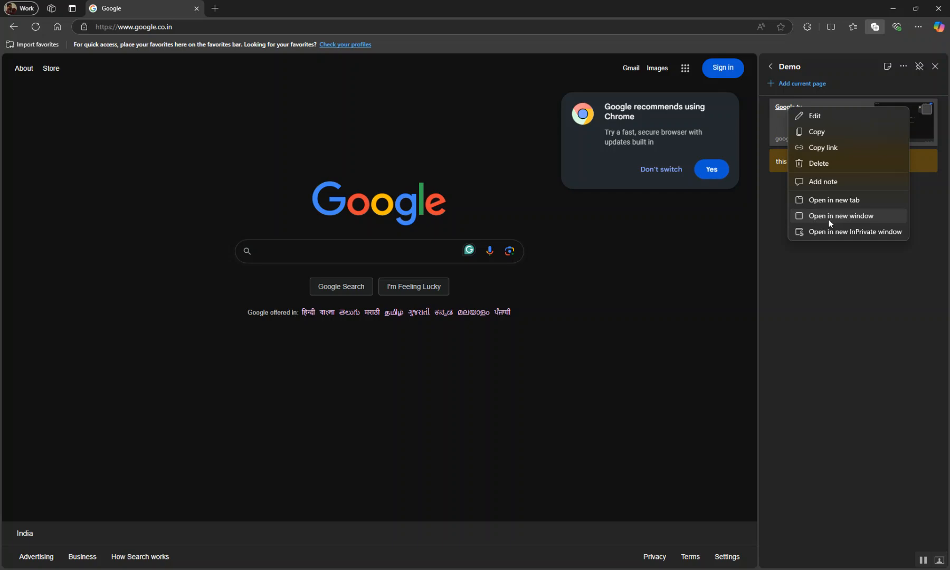
{"action": "mouse_move", "coordinate": [902, 145]}
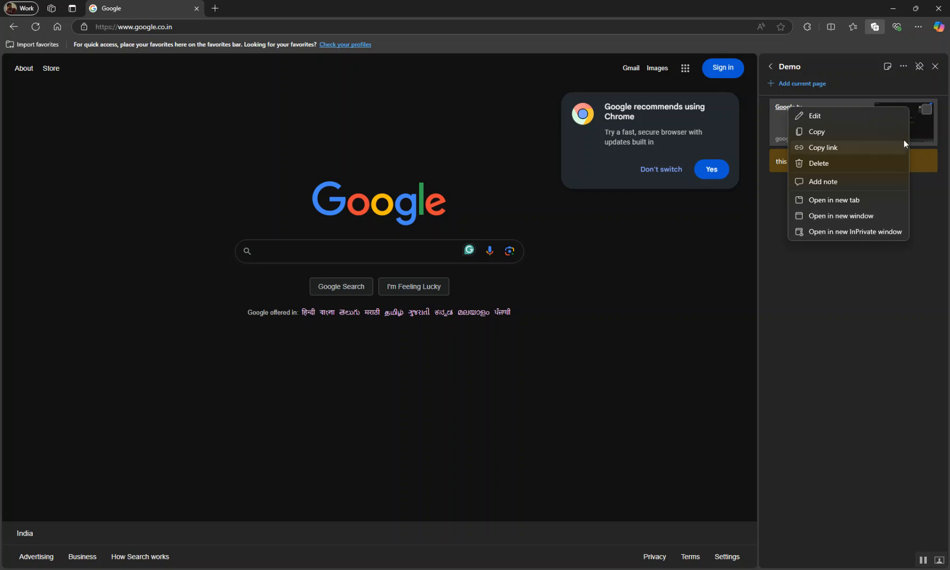
- Dismiss the Google ty item's action list without choosing anything
{"action": "left_click", "coordinate": [831, 322]}
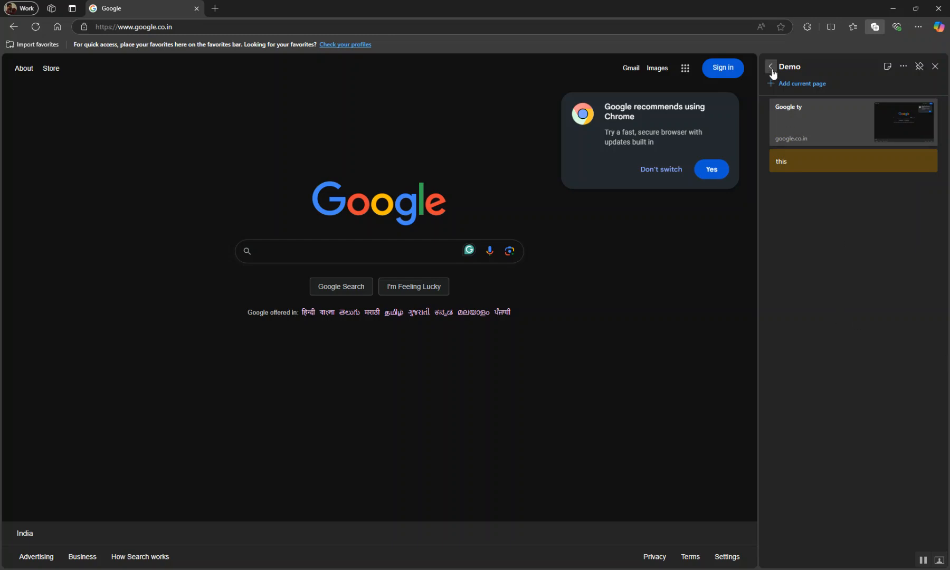
- Go back to the overview of ki and Demo, marking and then clearing ki's checkbox
{"action": "left_click", "coordinate": [770, 66]}
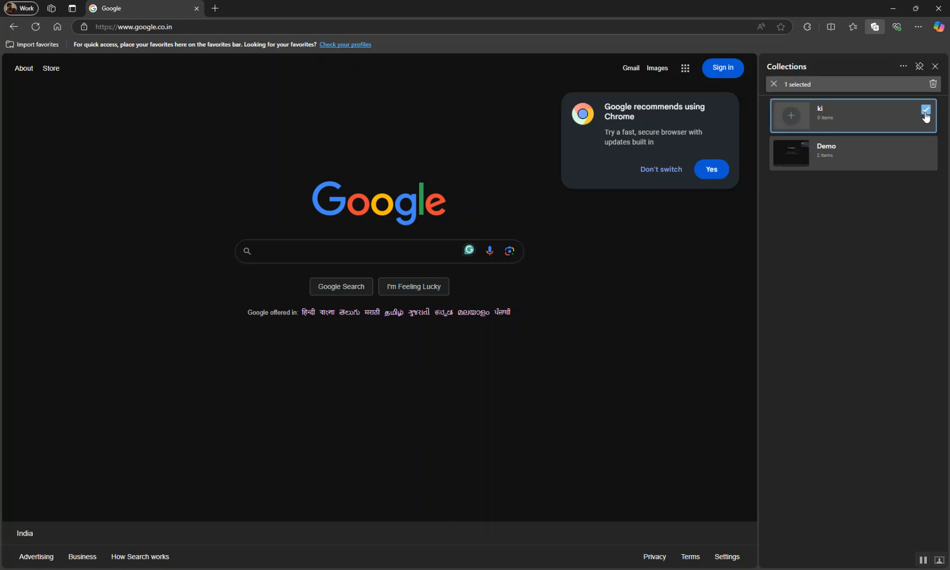
{"action": "mouse_move", "coordinate": [933, 85]}
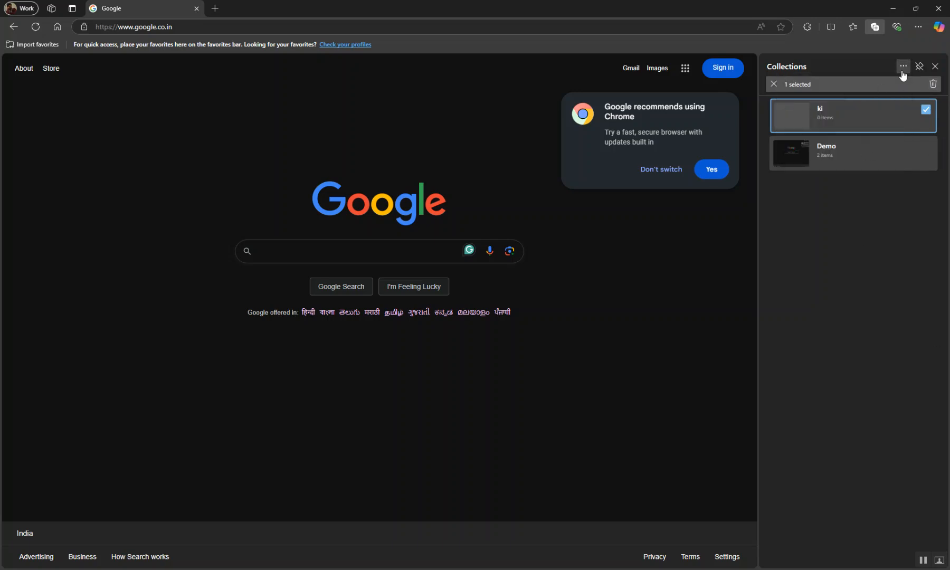
{"action": "mouse_move", "coordinate": [875, 341]}
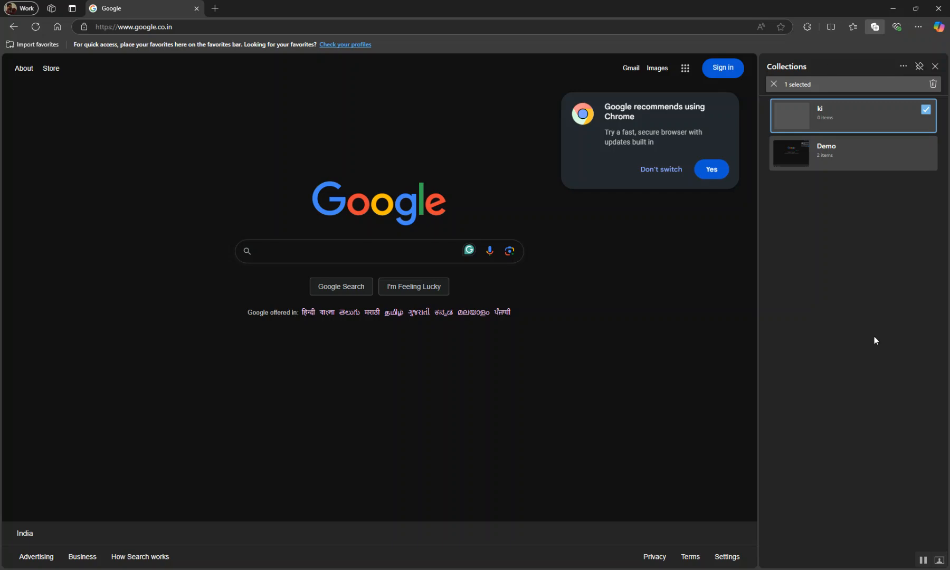
{"action": "mouse_move", "coordinate": [823, 197]}
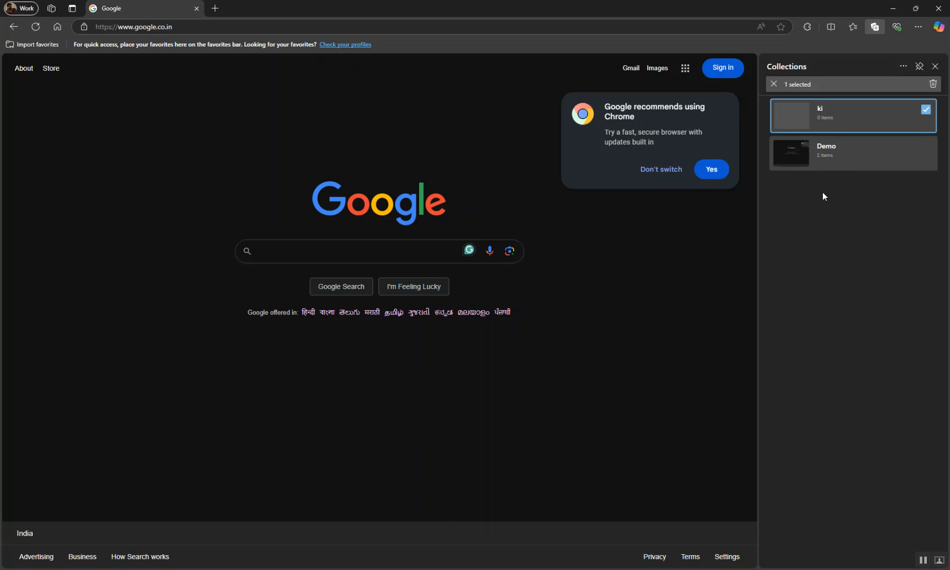
{"action": "mouse_move", "coordinate": [902, 69]}
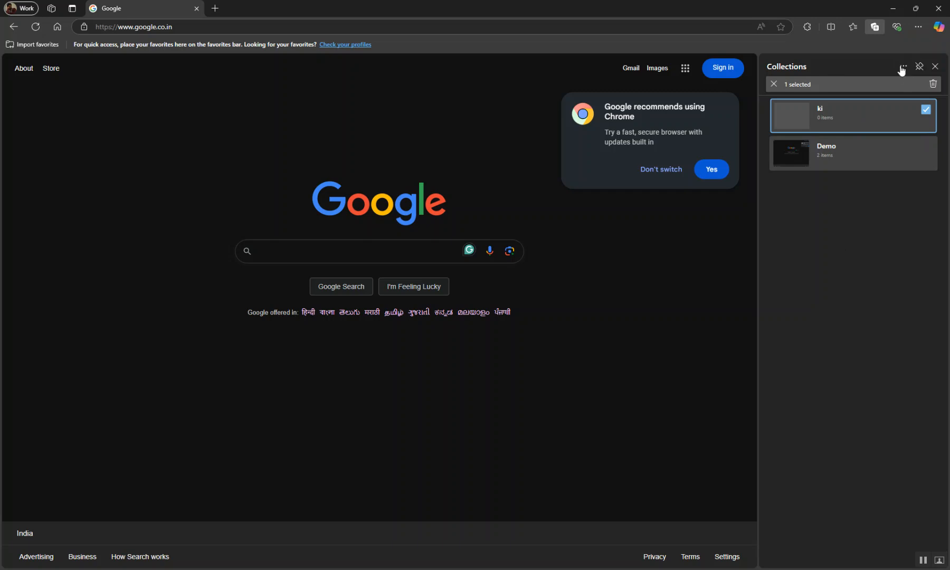
{"action": "left_click", "coordinate": [902, 66]}
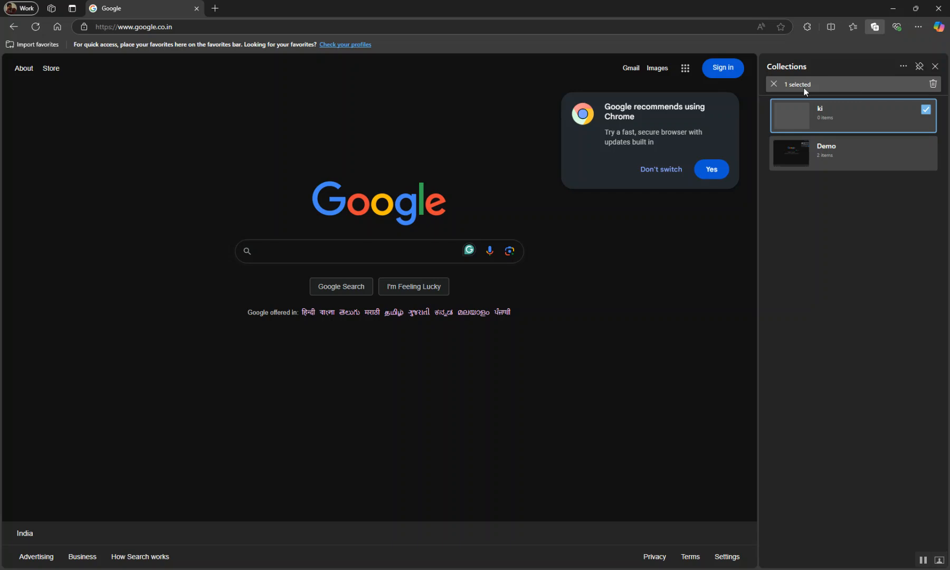
{"action": "left_click", "coordinate": [774, 84]}
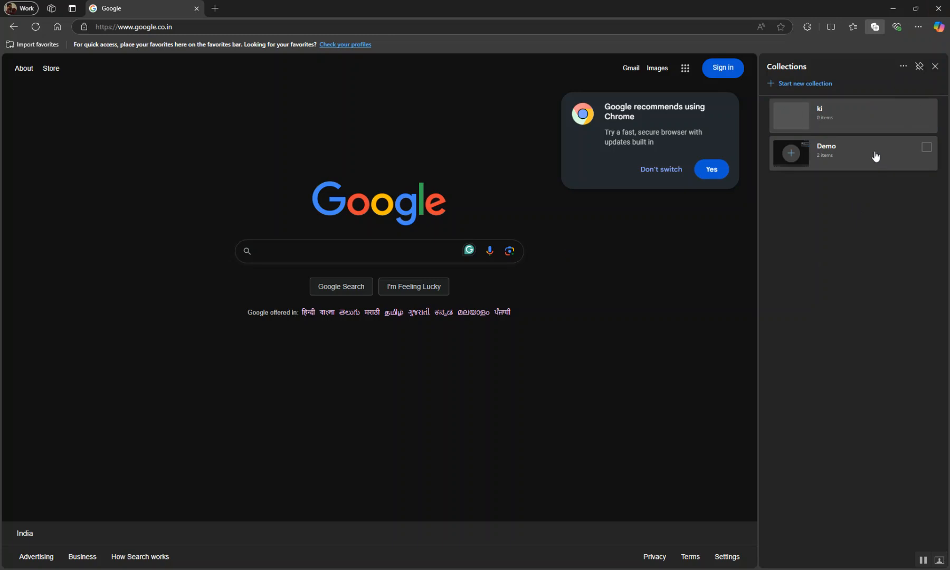
{"action": "mouse_move", "coordinate": [869, 334]}
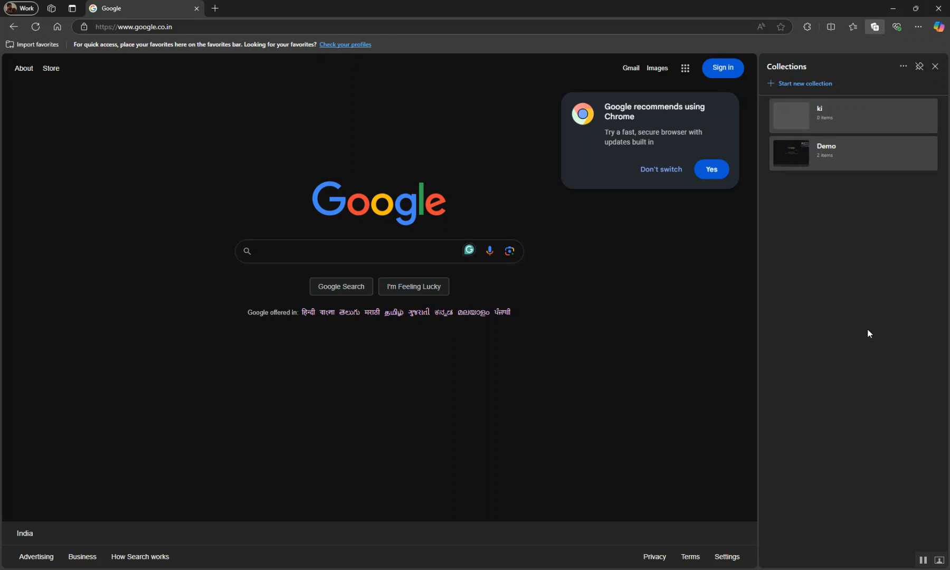
{"action": "mouse_move", "coordinate": [263, 219]}
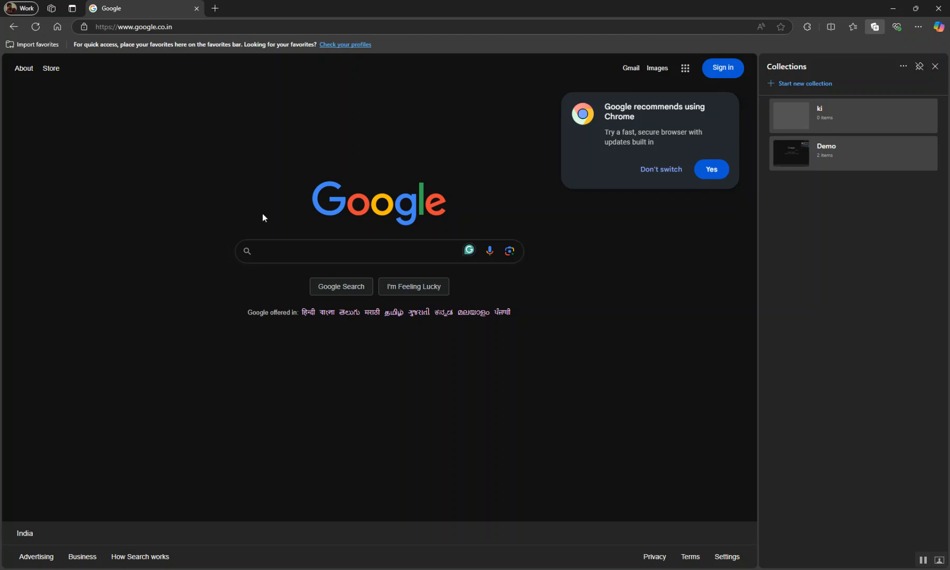
{"action": "mouse_move", "coordinate": [643, 359]}
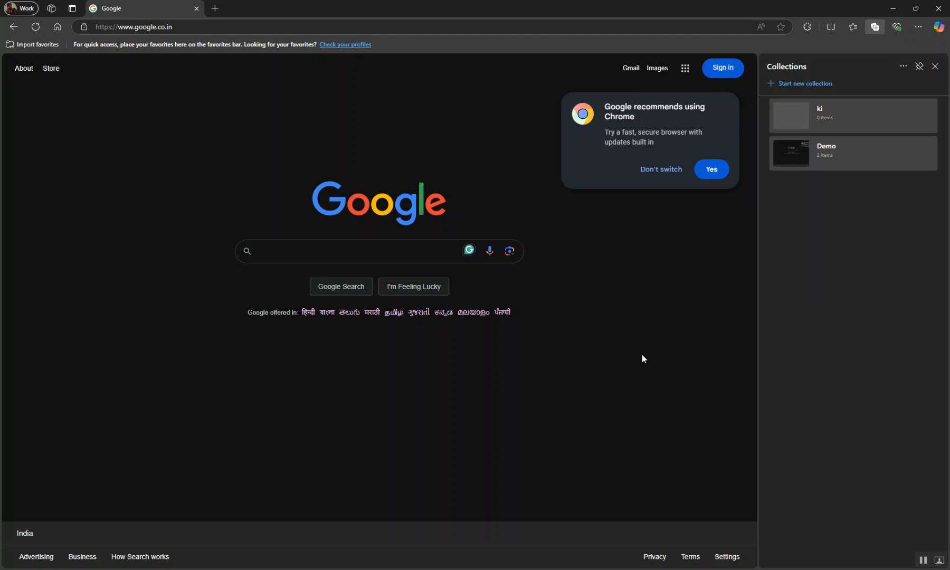
{"action": "mouse_move", "coordinate": [690, 195]}
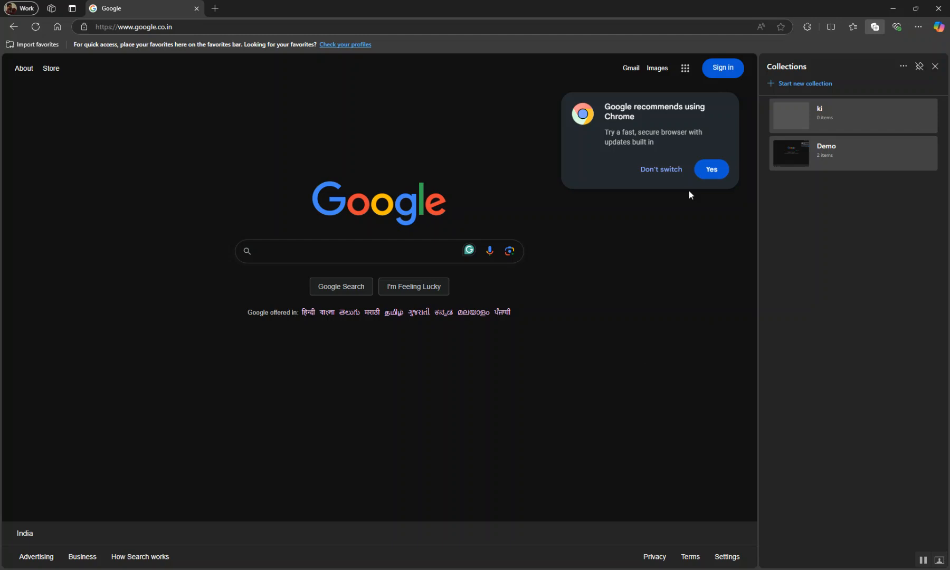
{"action": "mouse_move", "coordinate": [775, 237]}
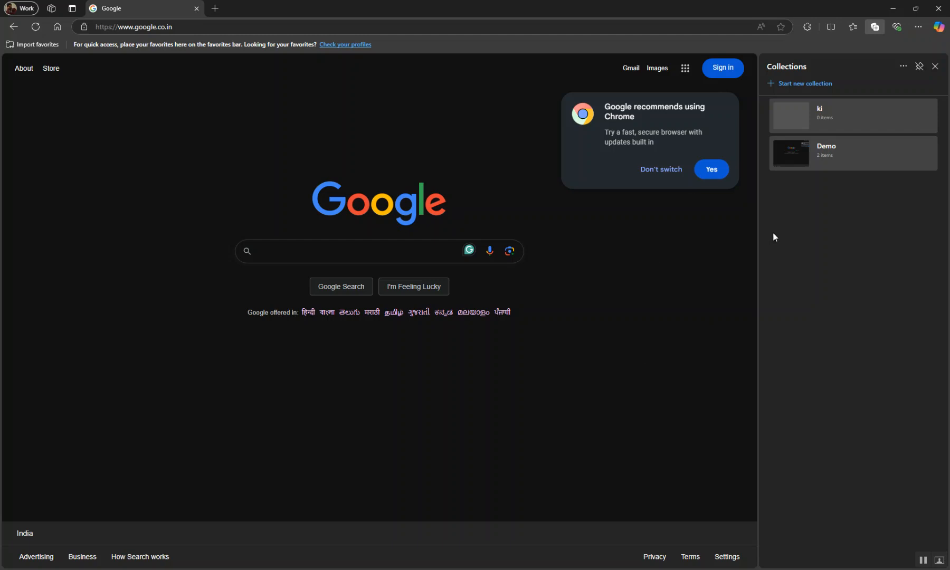